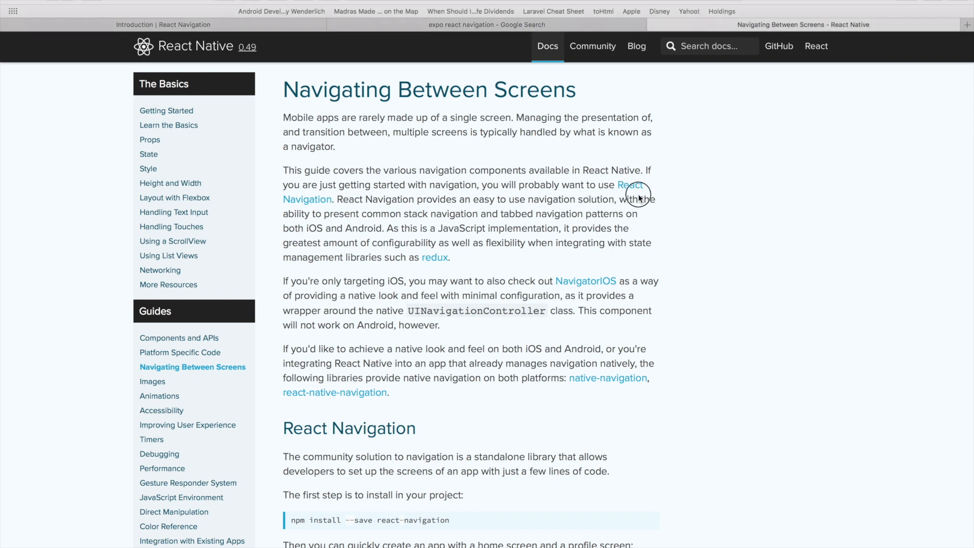
pyautogui.moveTo(440, 129)
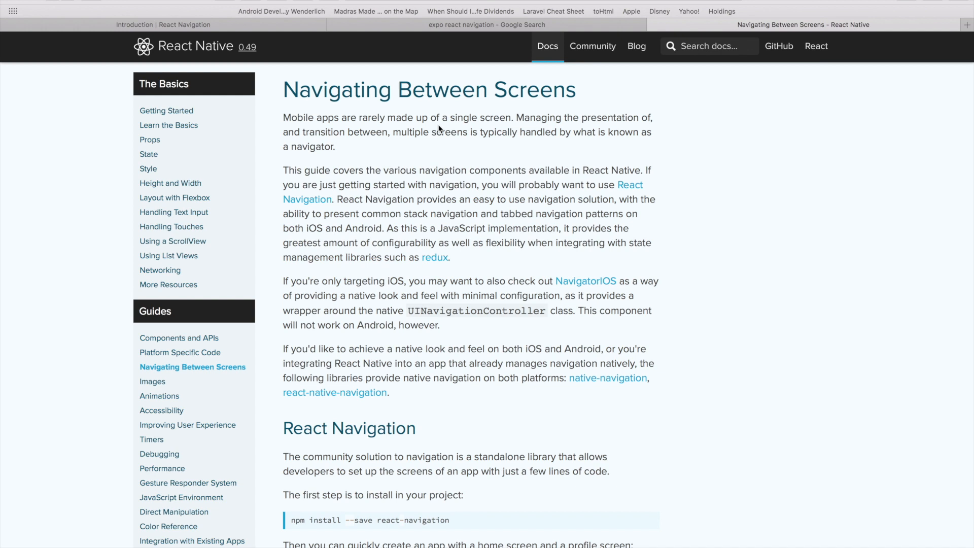
pyautogui.moveTo(456, 196)
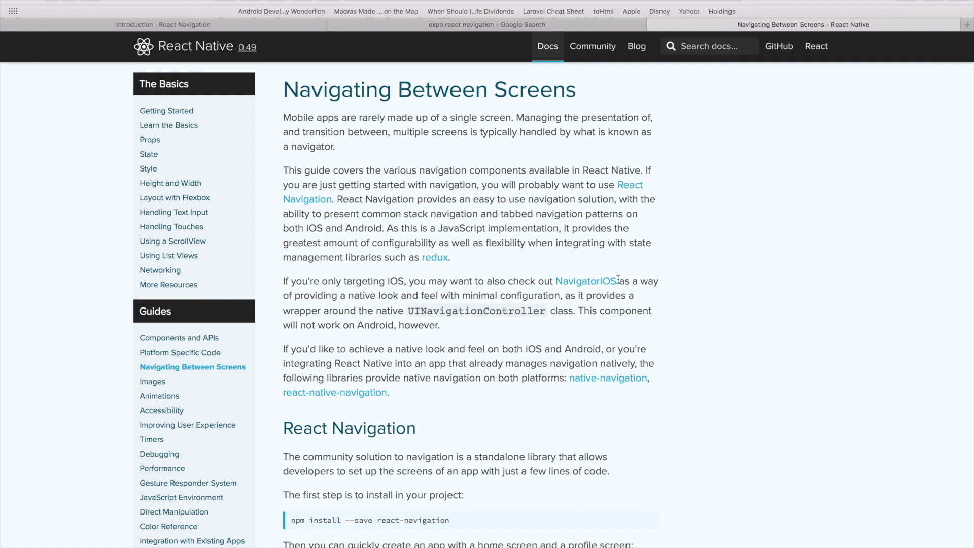
pyautogui.moveTo(237, 21)
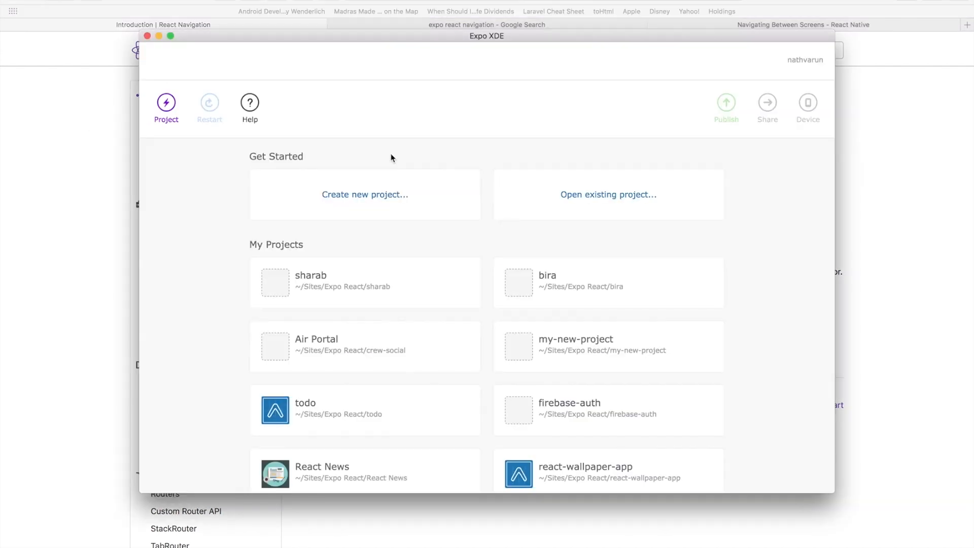
# Create a new blank Expo project named stack-navigator
pyautogui.click(365, 194)
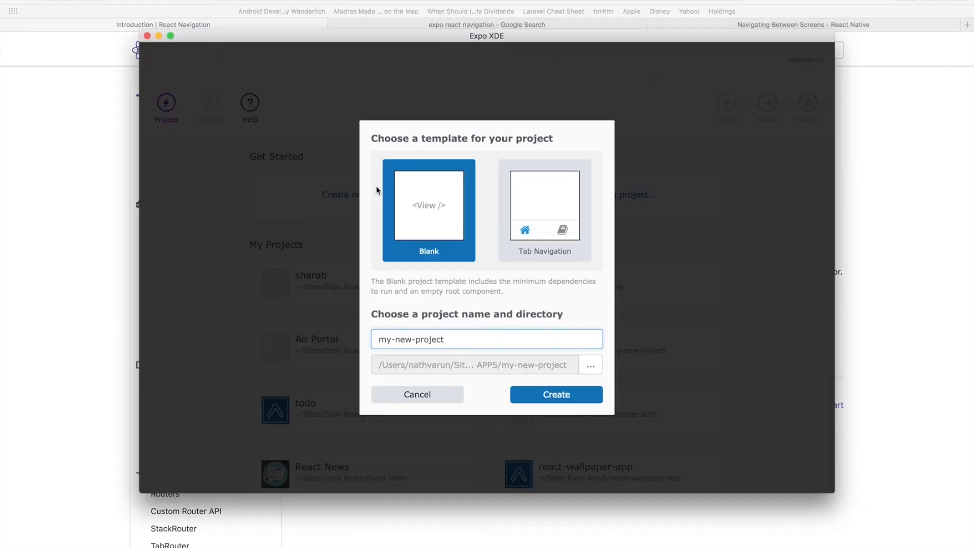
pyautogui.write('stack-')
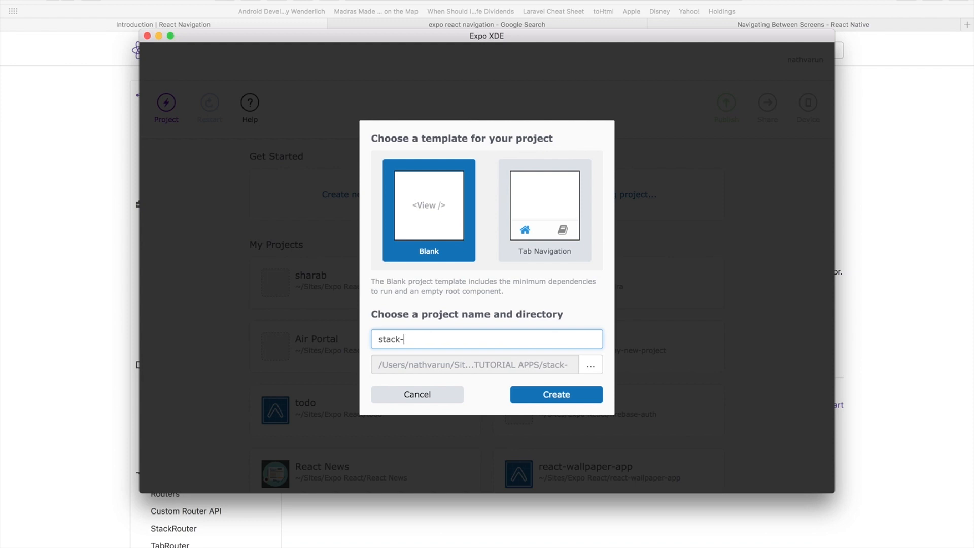
pyautogui.click(555, 393)
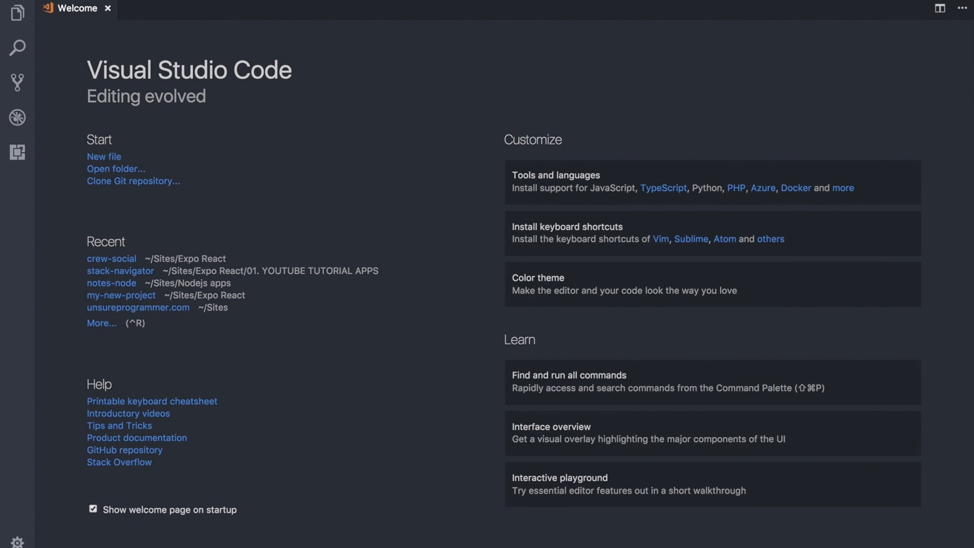
# Open the stack-navigator folder in VS Code and reveal its files in the Explorer
pyautogui.click(116, 170)
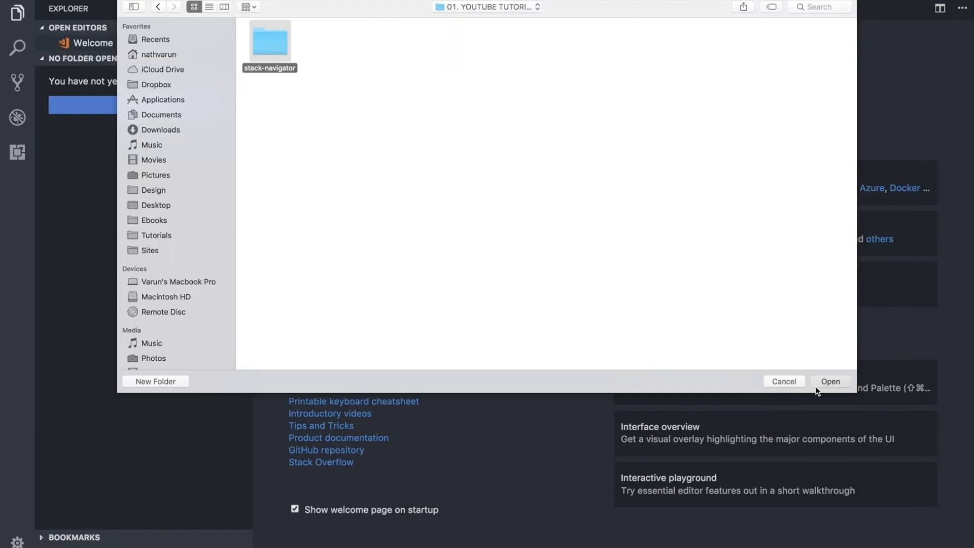
pyautogui.click(830, 380)
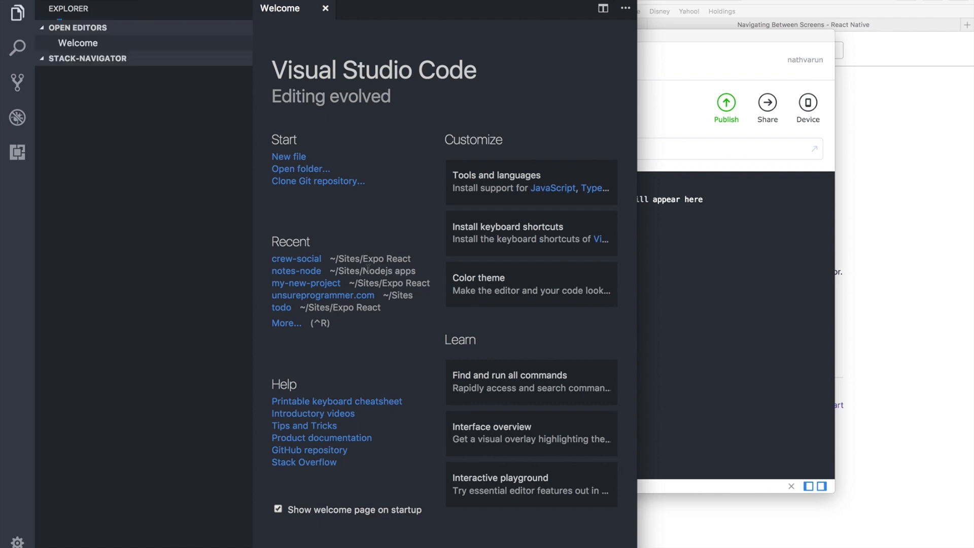
pyautogui.click(87, 196)
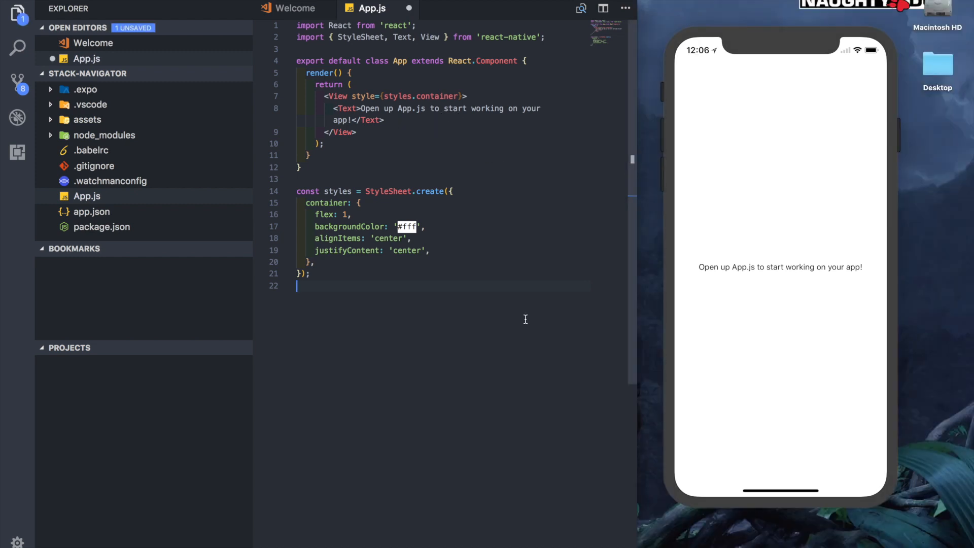
pyautogui.moveTo(527, 323)
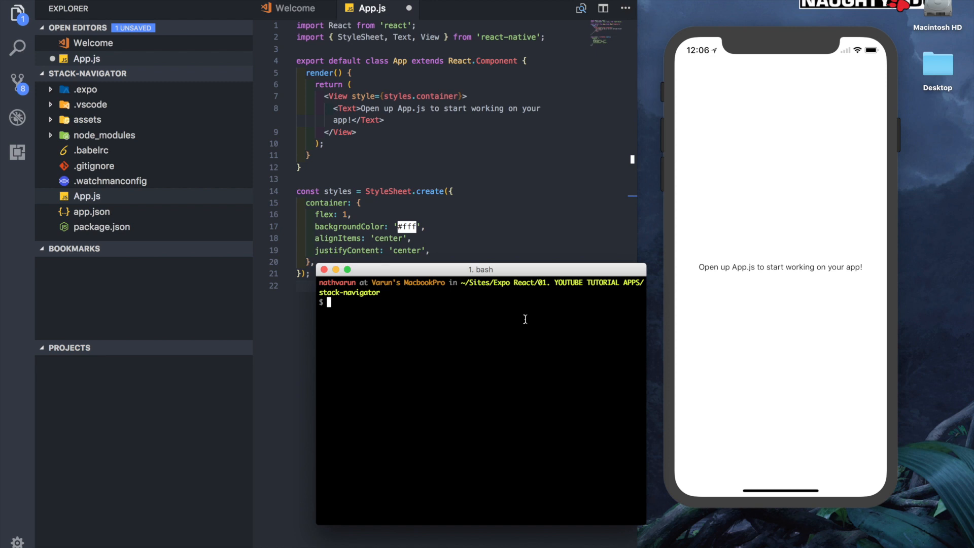
# Run npm install --save react-navigation in the project directory
pyautogui.write('npm install')
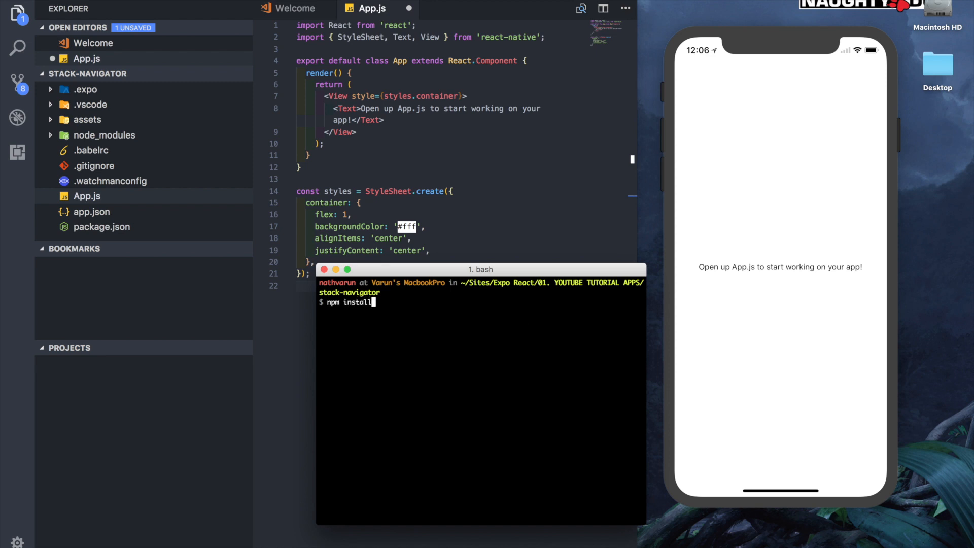
pyautogui.write('--save react')
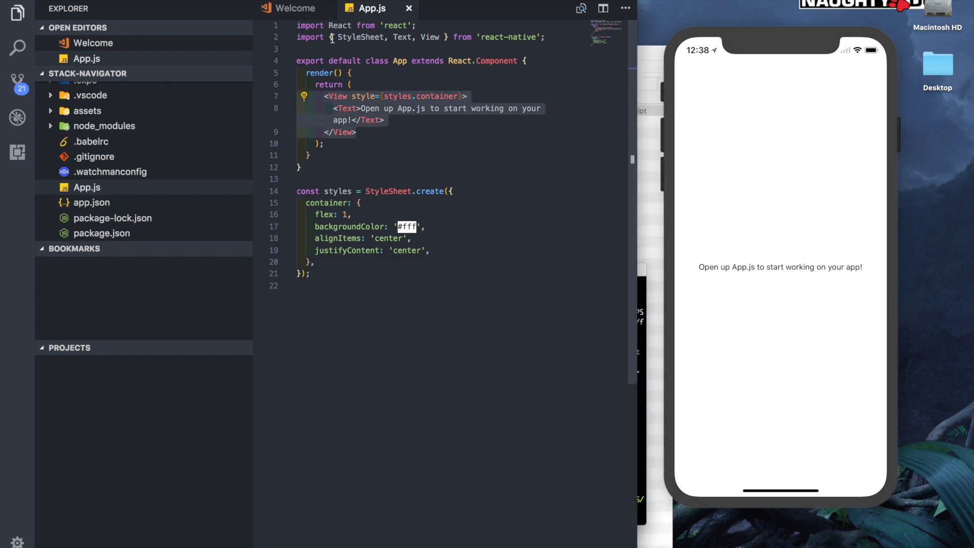
# Import StackNavigator from react-navigation and begin the AppNavigator = StackNavigator definition
pyautogui.press('Enter')
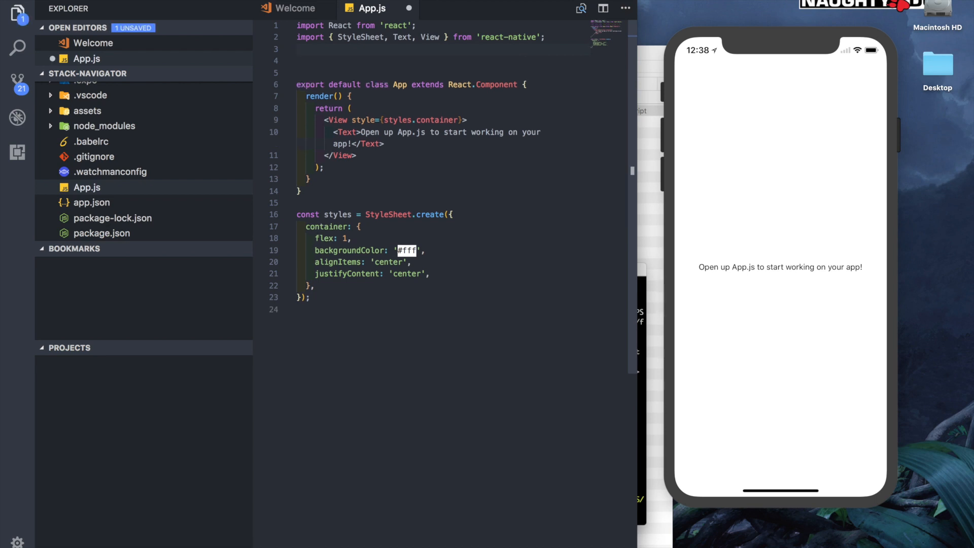
pyautogui.write('imp')
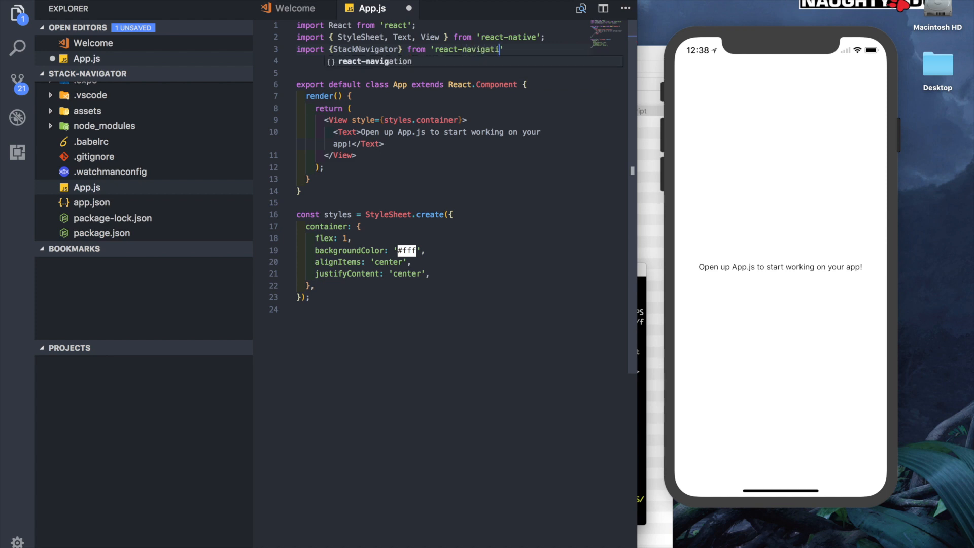
pyautogui.write("on'")
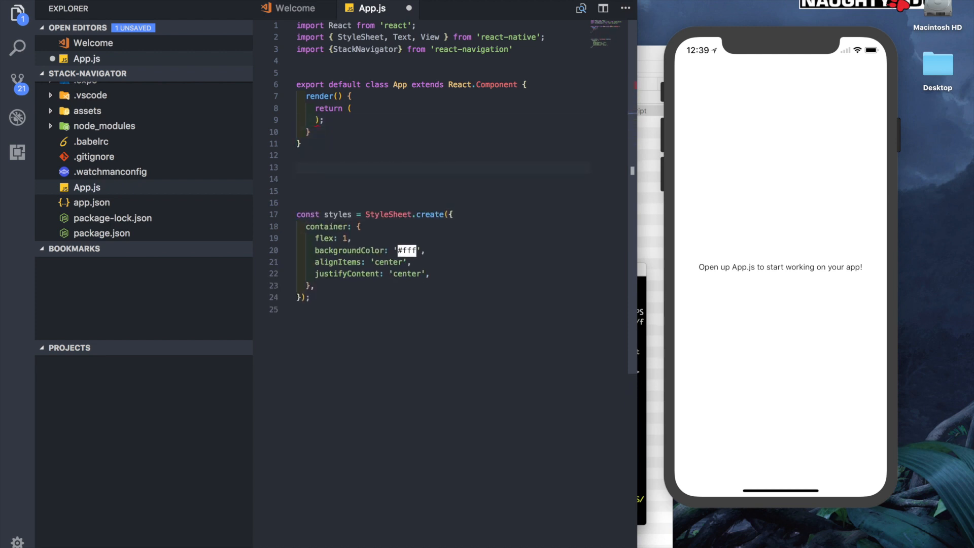
pyautogui.write('const AppNaviga')
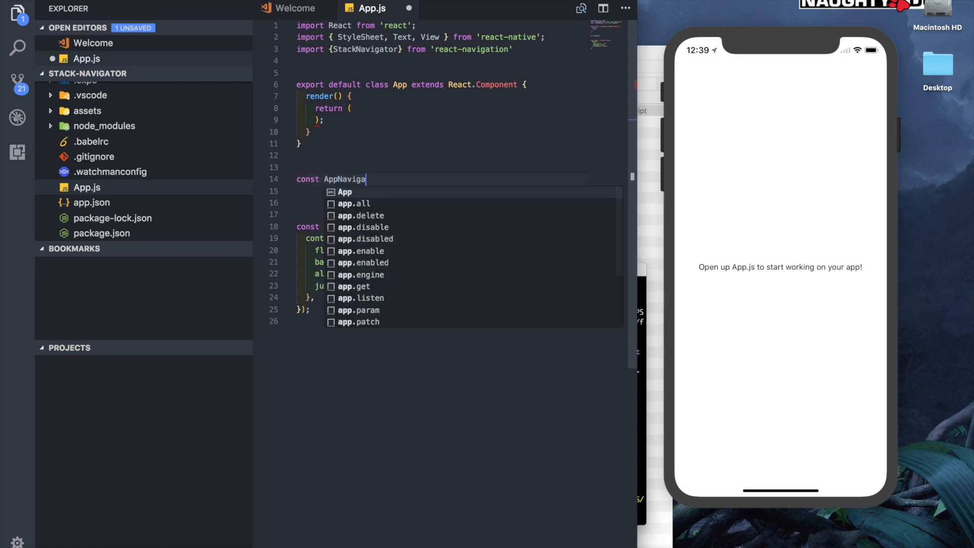
pyautogui.write('tor = Stac')
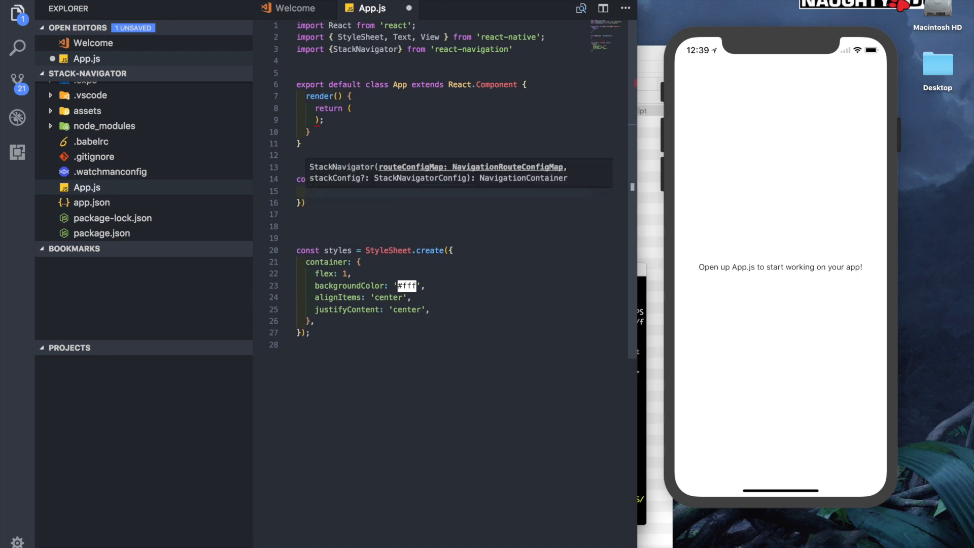
# Add LoginScreen and HomeScreen routes with screen: LoginScreen and screen: HomeScreen
pyautogui.write('LoginScnreen: {')
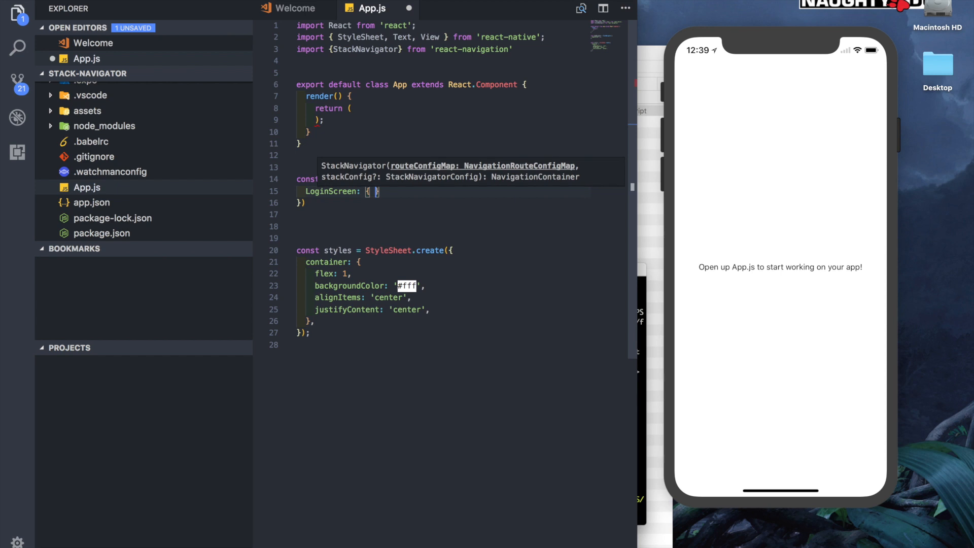
pyautogui.write('screen : LoginScreen')
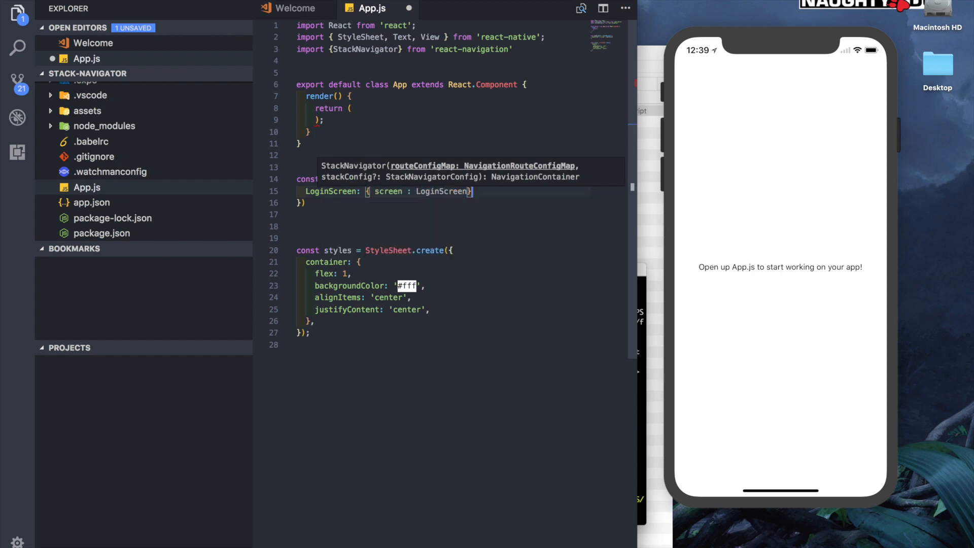
pyautogui.write('HomeScreen')
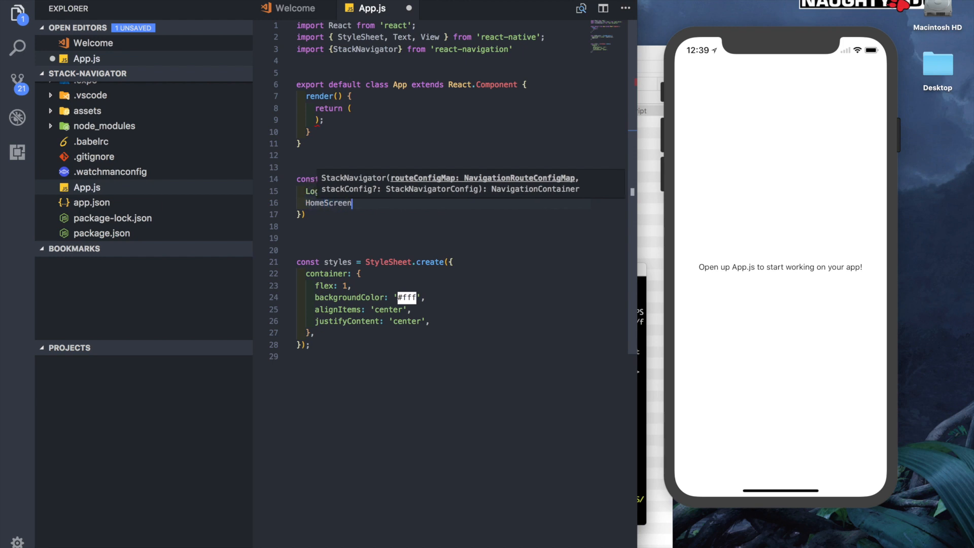
pyautogui.write(': {}')
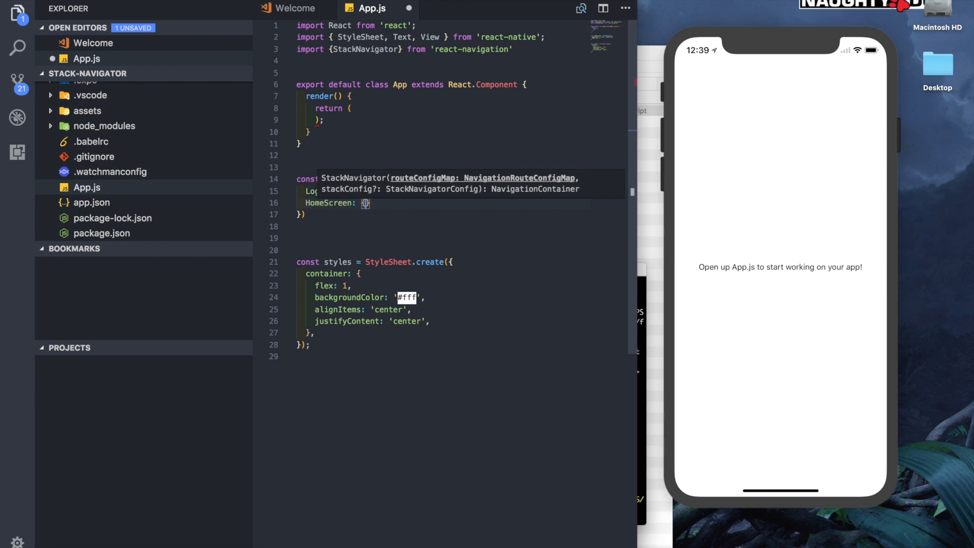
pyautogui.write('screen: HomeScreen')
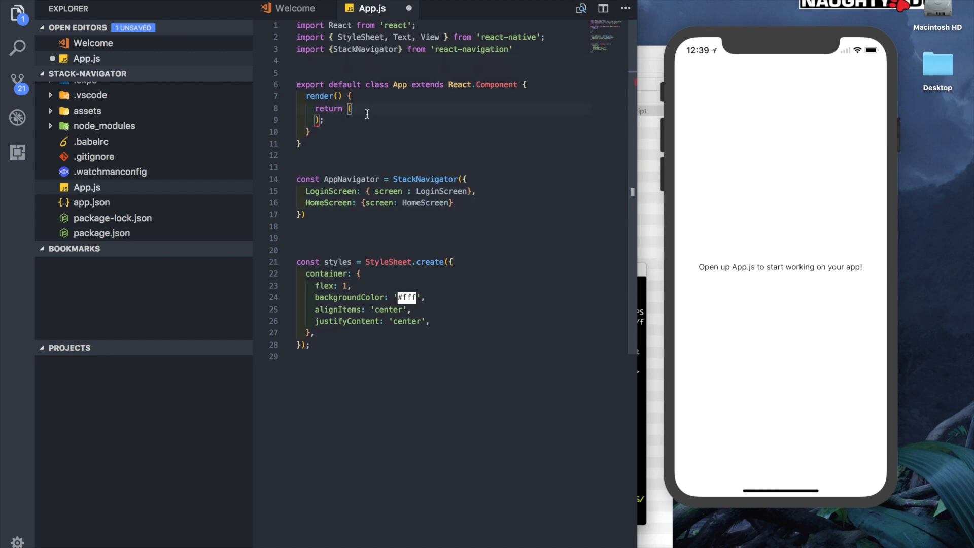
# Have App's render return <AppNavigator/>
pyautogui.write('r')
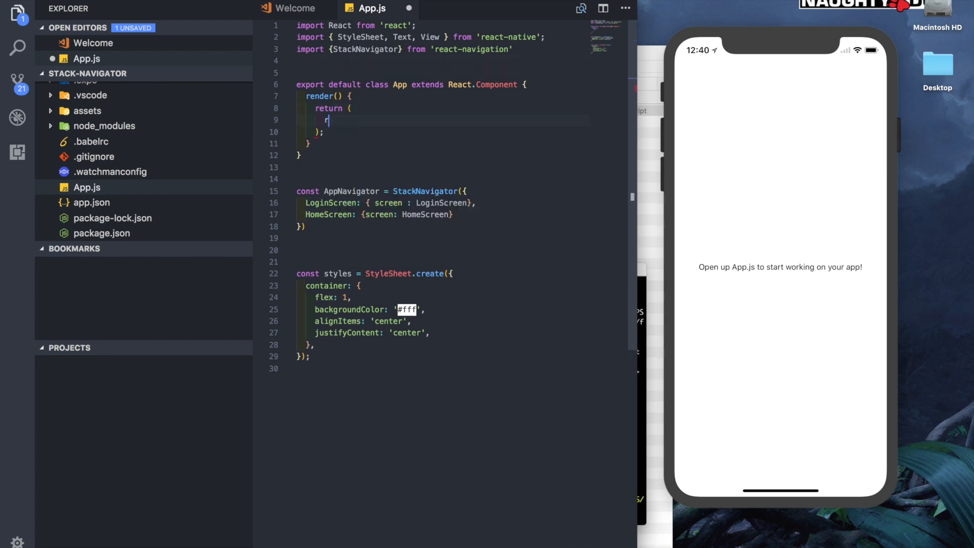
pyautogui.write('<App')
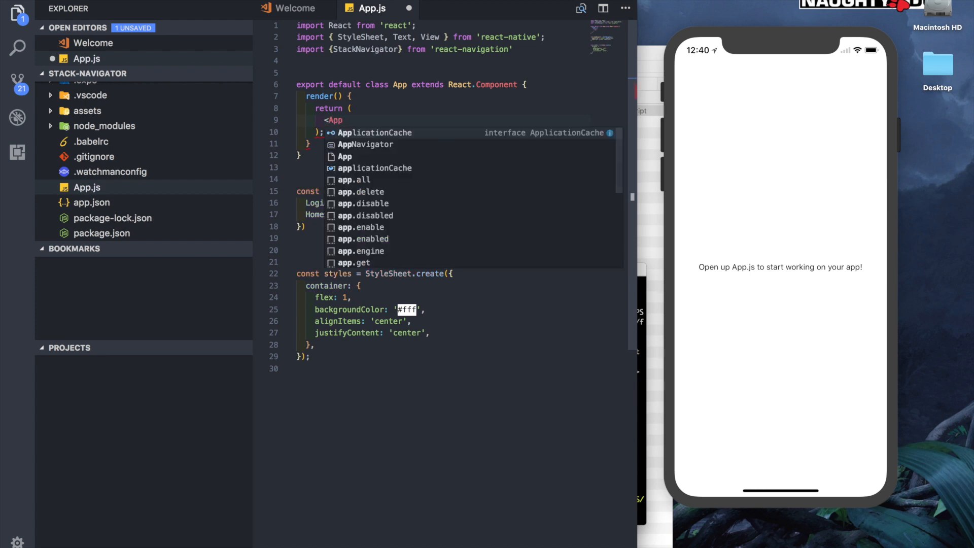
pyautogui.write('Navigator/>')
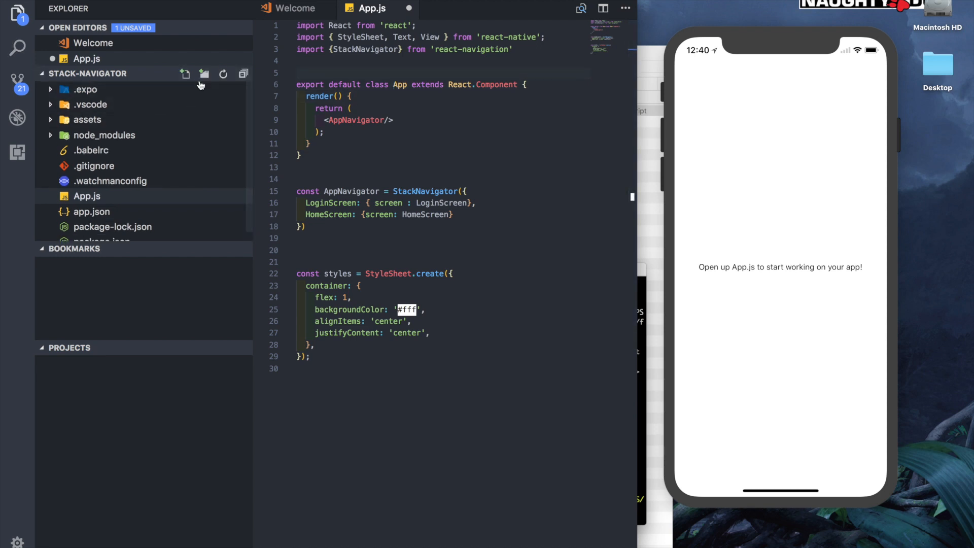
# Create a Screens folder and a new LoginScreen file inside it
pyautogui.write('Scre')
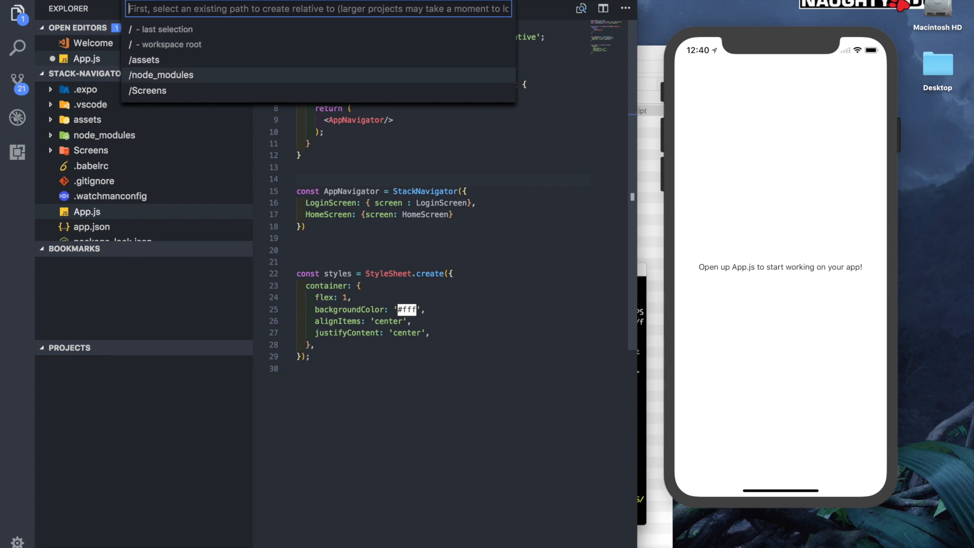
pyautogui.click(148, 91)
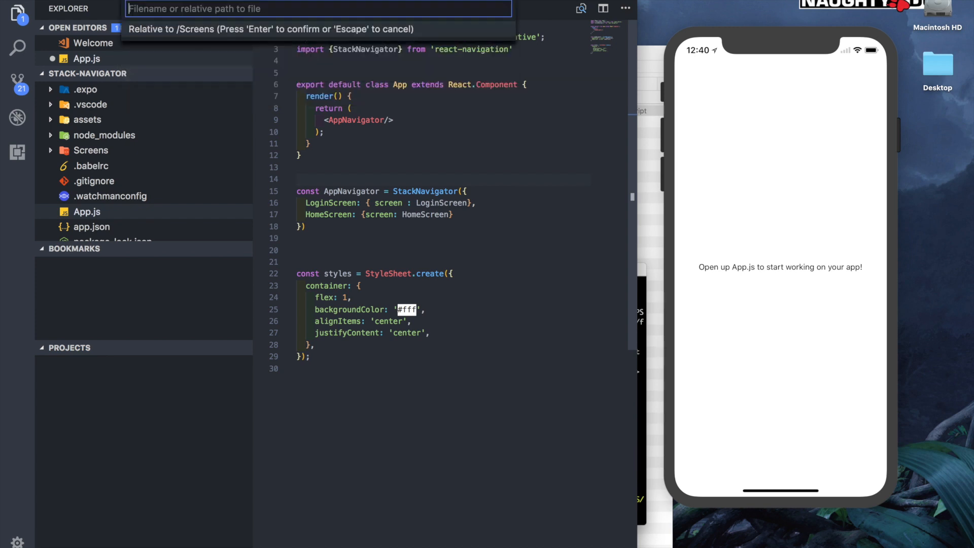
pyautogui.write('LoginScreen')
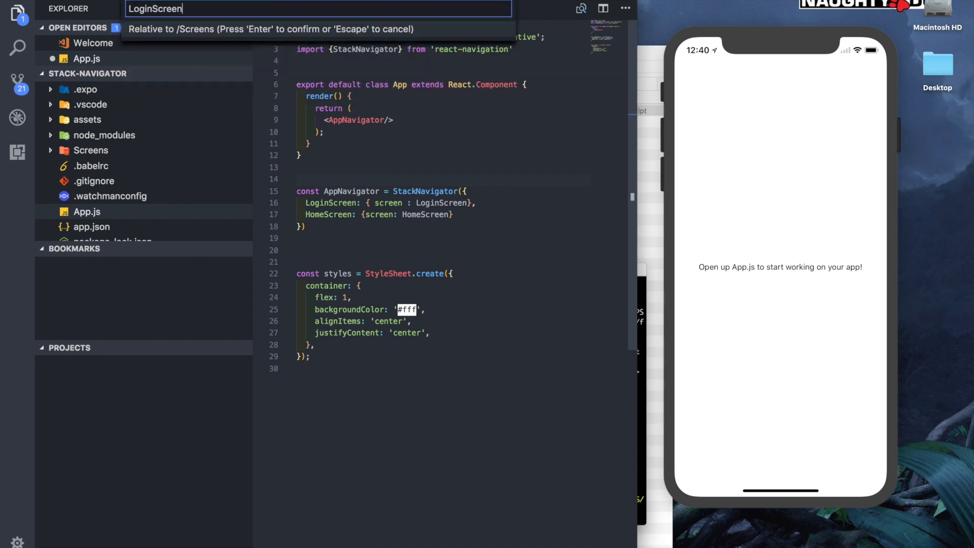
pyautogui.press('Enter')
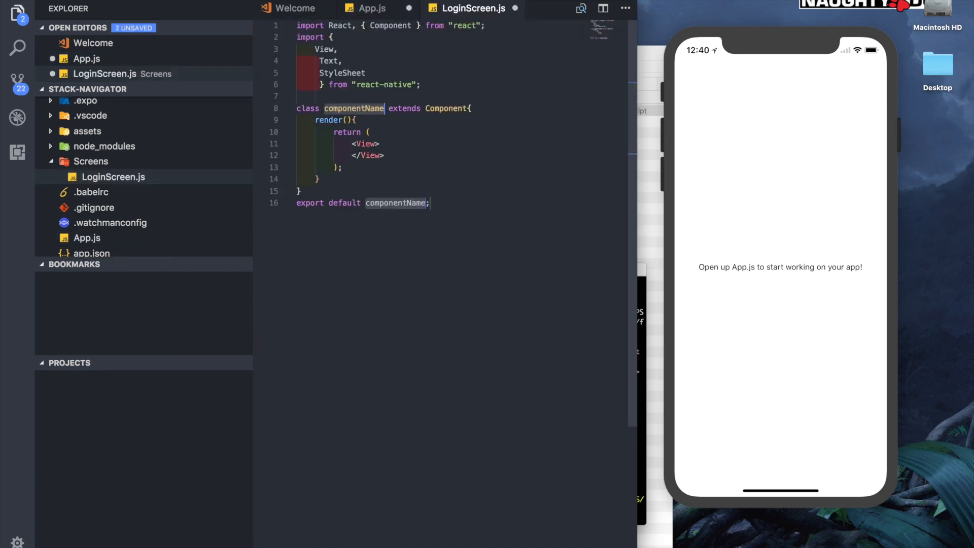
# Name the component LoginScreen and add <Text> This is the login Screen</Text> inside its View
pyautogui.write('LoginScree')
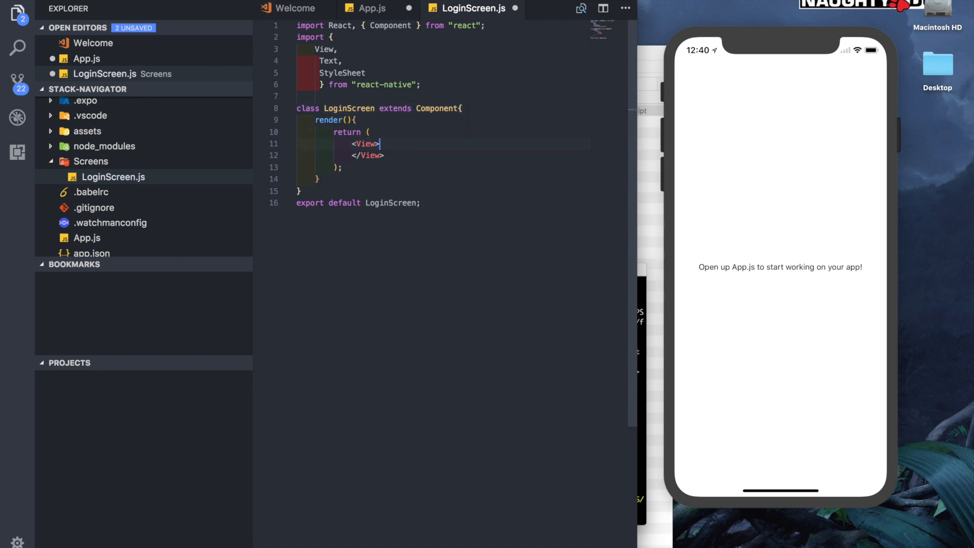
pyautogui.press('Enter')
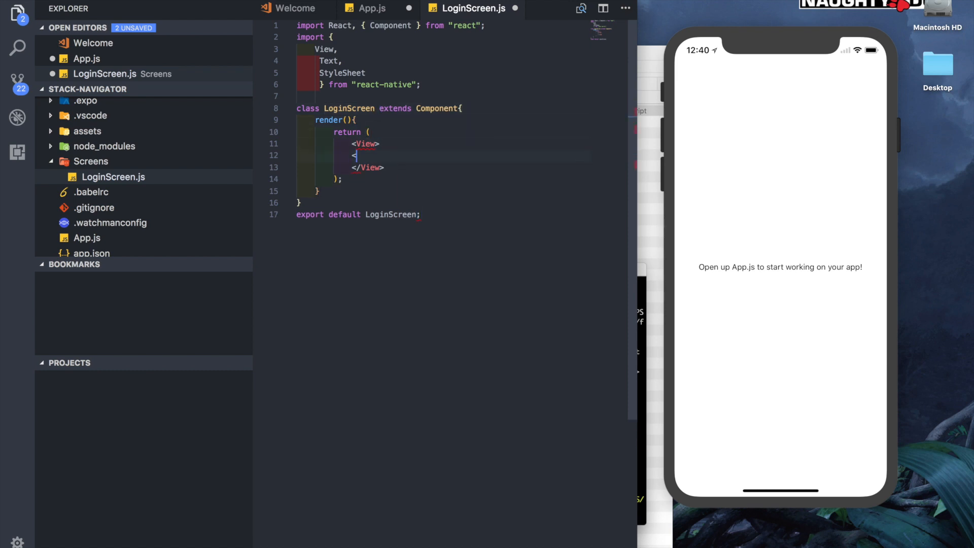
pyautogui.write('<Text>')
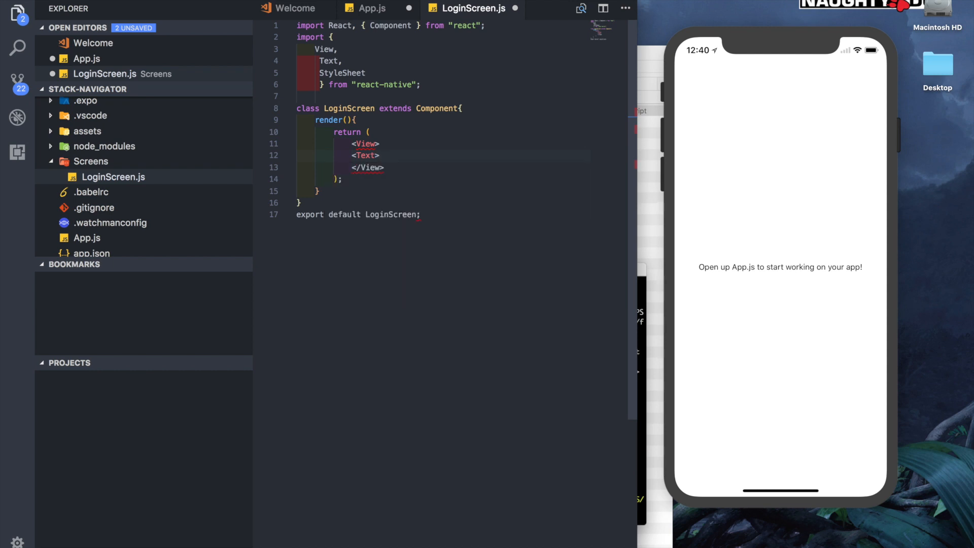
pyautogui.write('Tis is th')
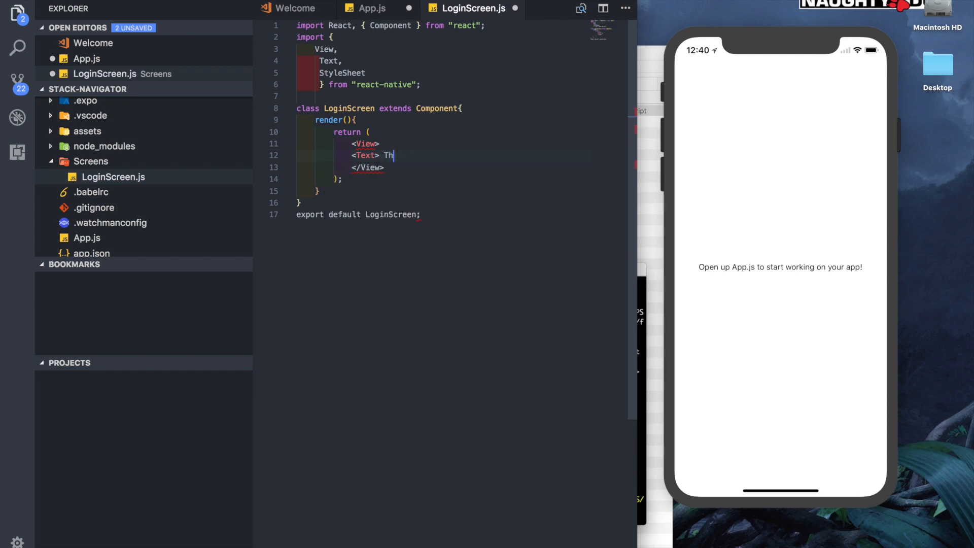
pyautogui.write('is is the login Sc')
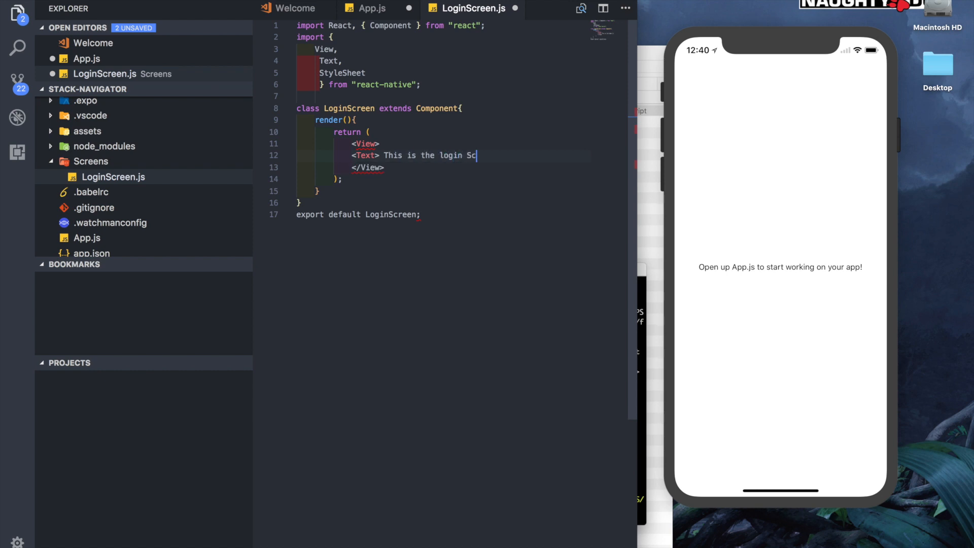
pyautogui.write('reen</Text>')
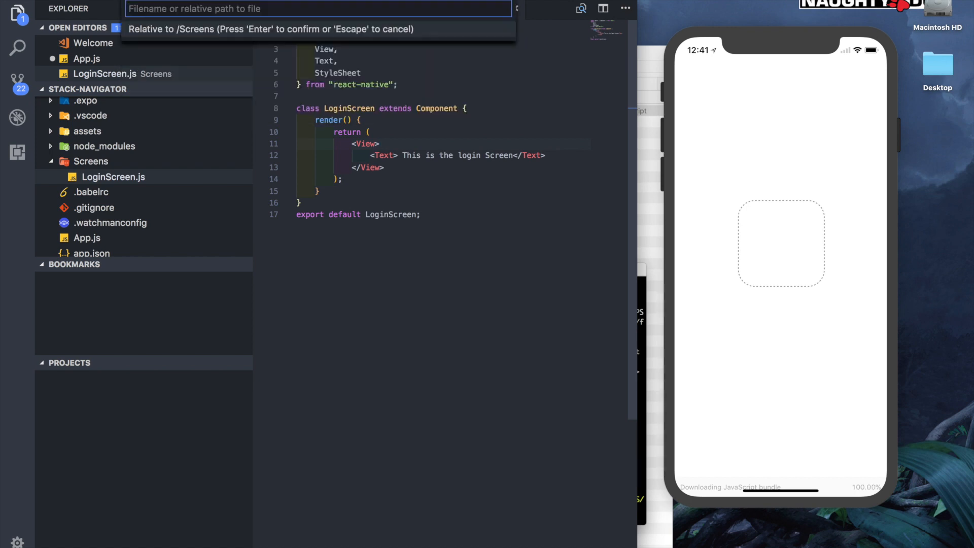
# Create HomeScreen in Screens and expand the imrnc React Native component snippet
pyautogui.write('HomeSc')
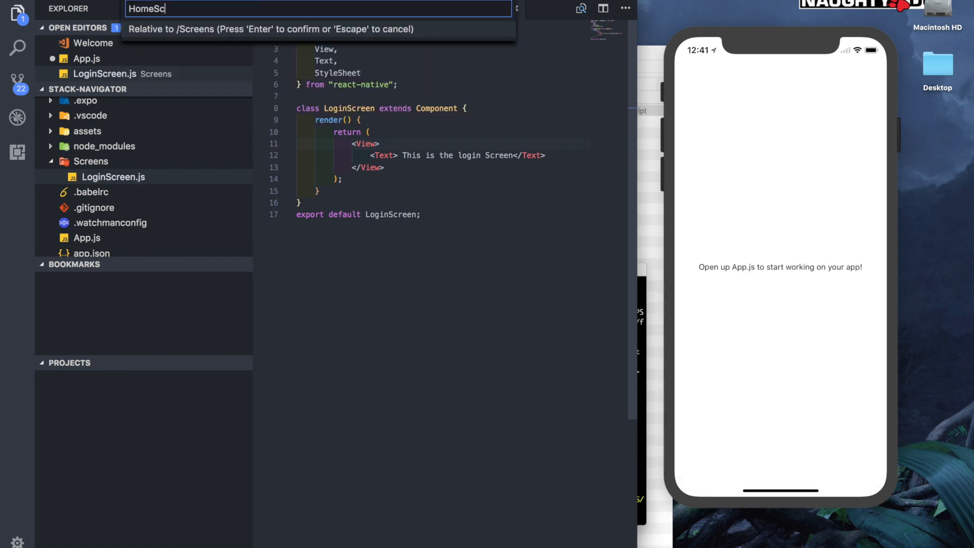
pyautogui.press('Escape')
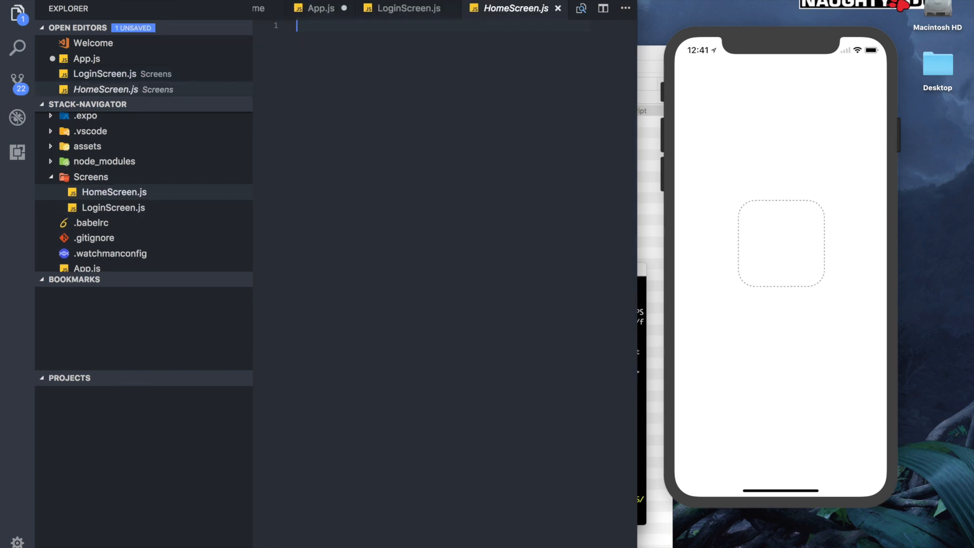
pyautogui.write('imrnc')
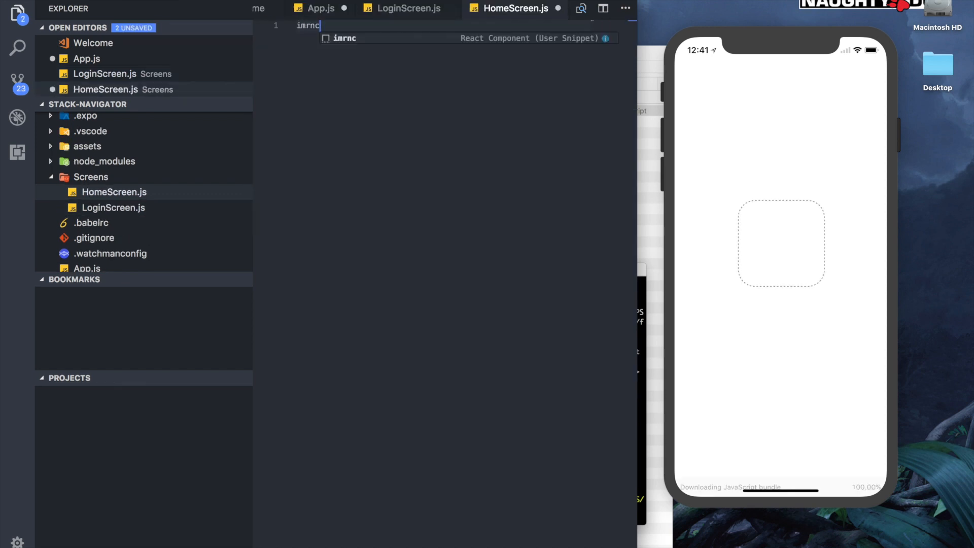
pyautogui.press('Tab')
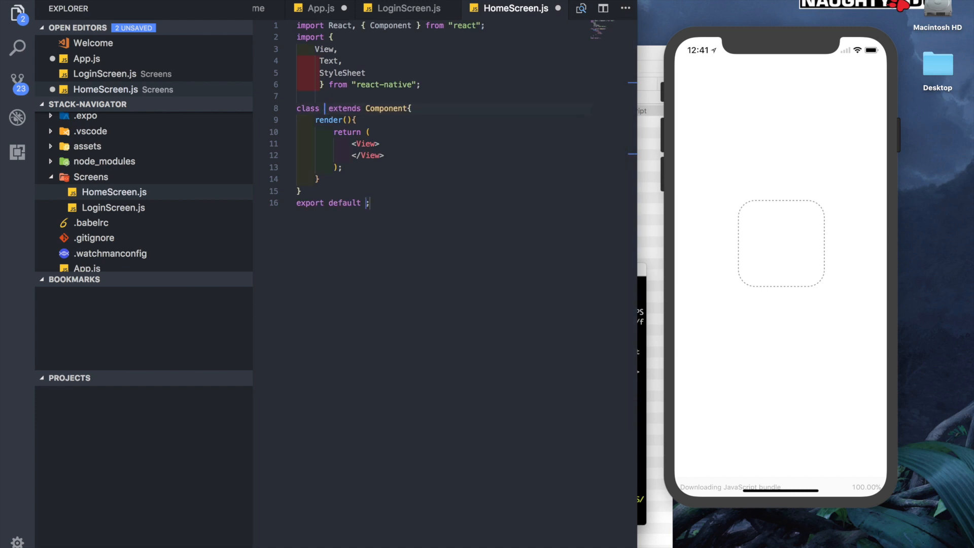
# Name the component HomeScreen and add <Text>This is the Home Screen</Text>
pyautogui.write('HomeScreen')
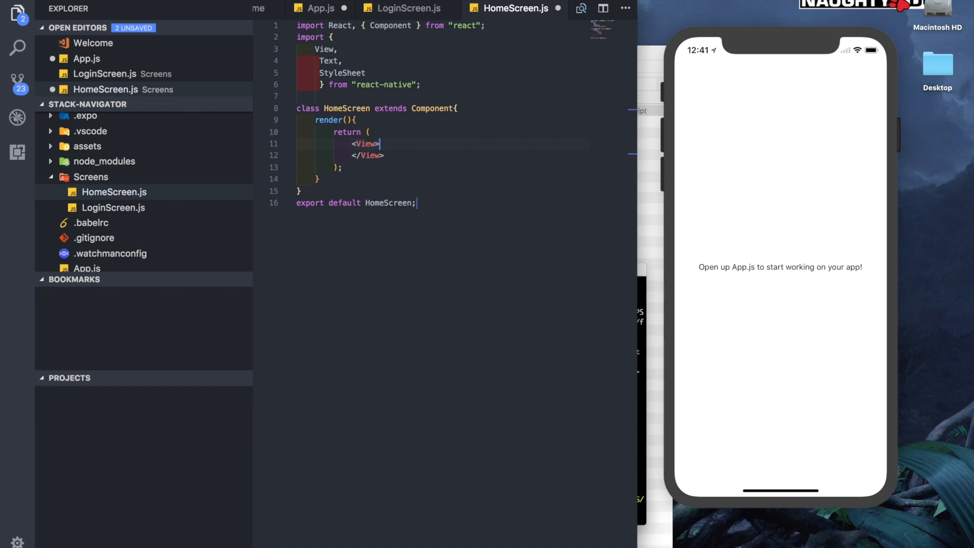
pyautogui.write('<Text>')
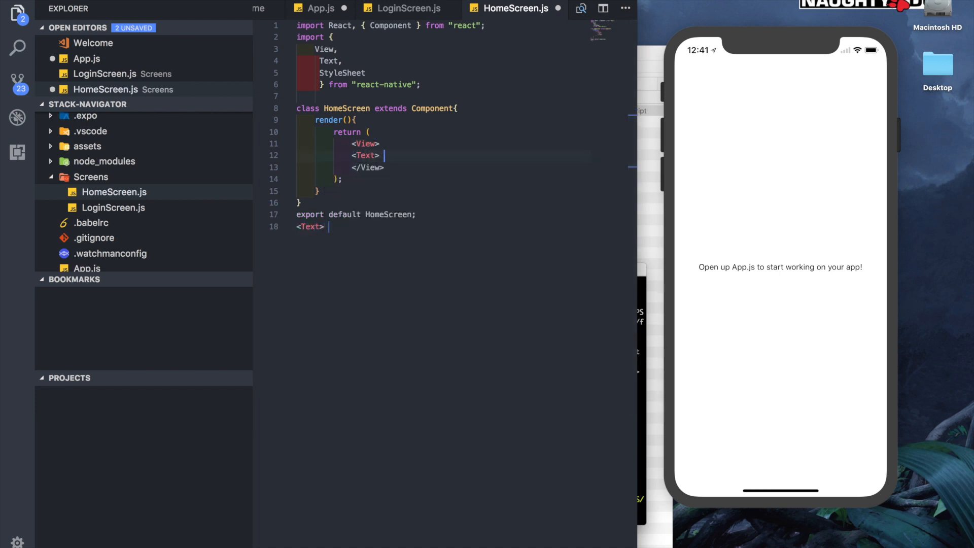
pyautogui.write('This is the Home')
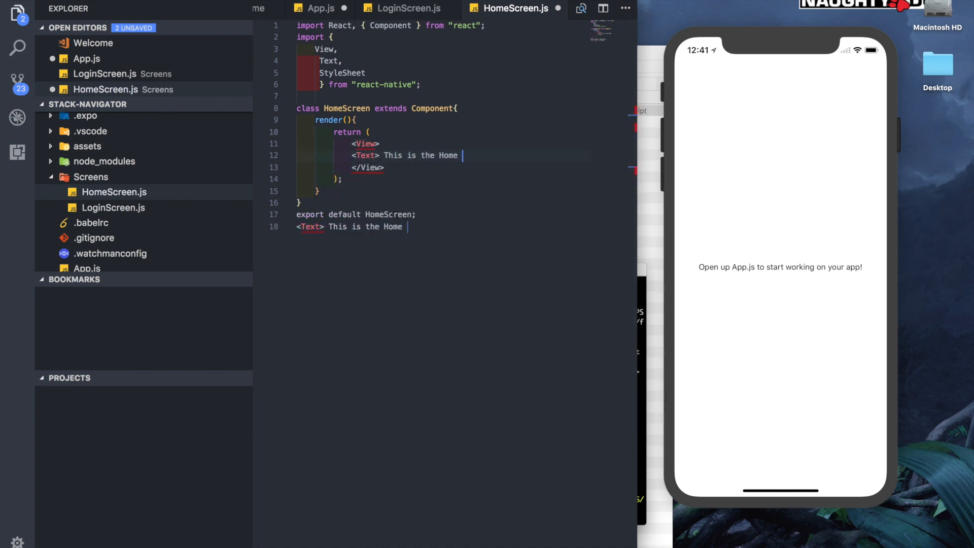
pyautogui.write('Screen</Text>')
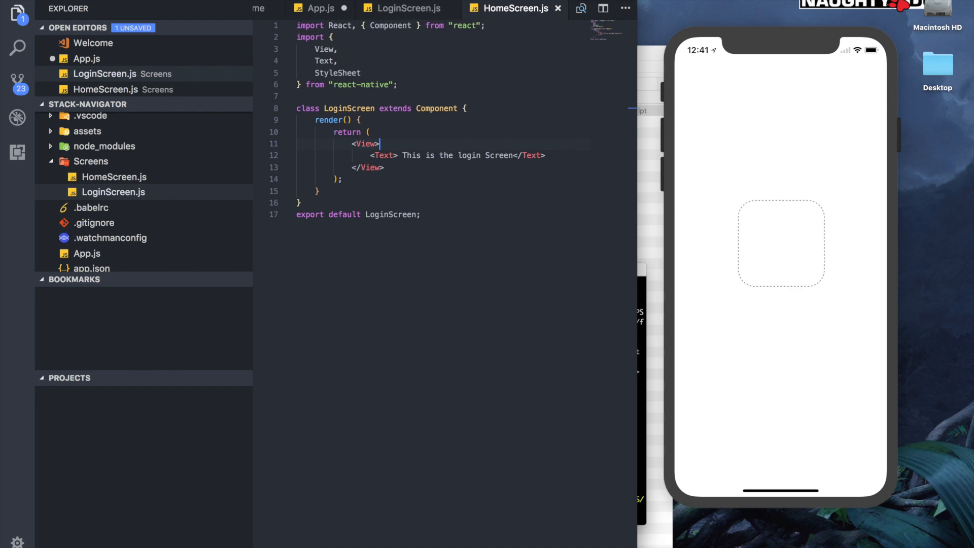
# In App.js, import LoginScreen and HomeScreen from the Screens folder
pyautogui.click(321, 8)
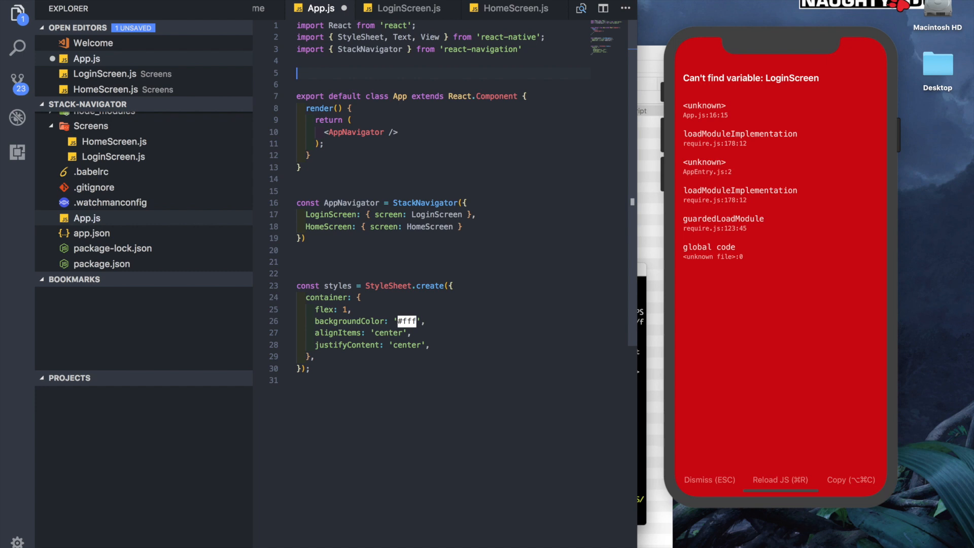
pyautogui.write("import LoginScreen from './Screens/LoginScreen")
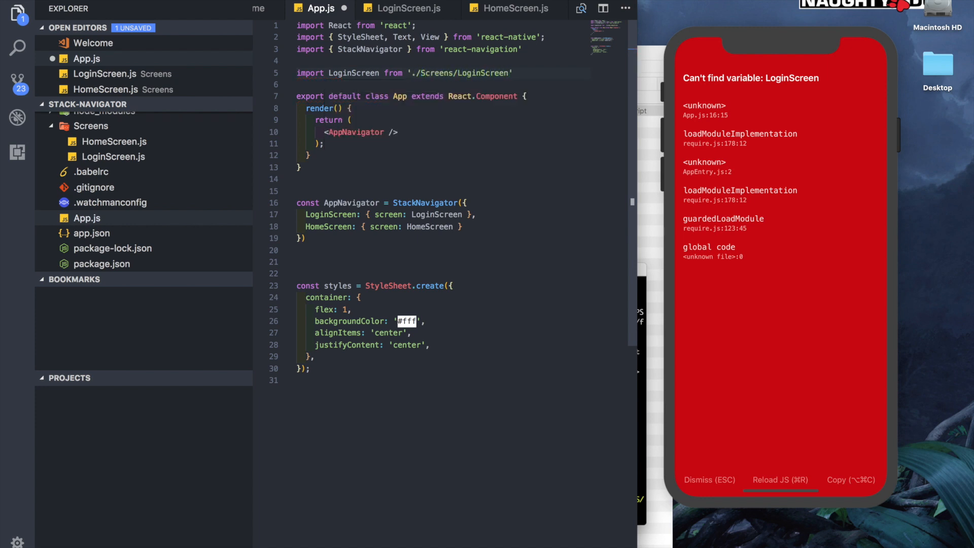
pyautogui.write("import HomeScreen from './Screens/HomeScreen")
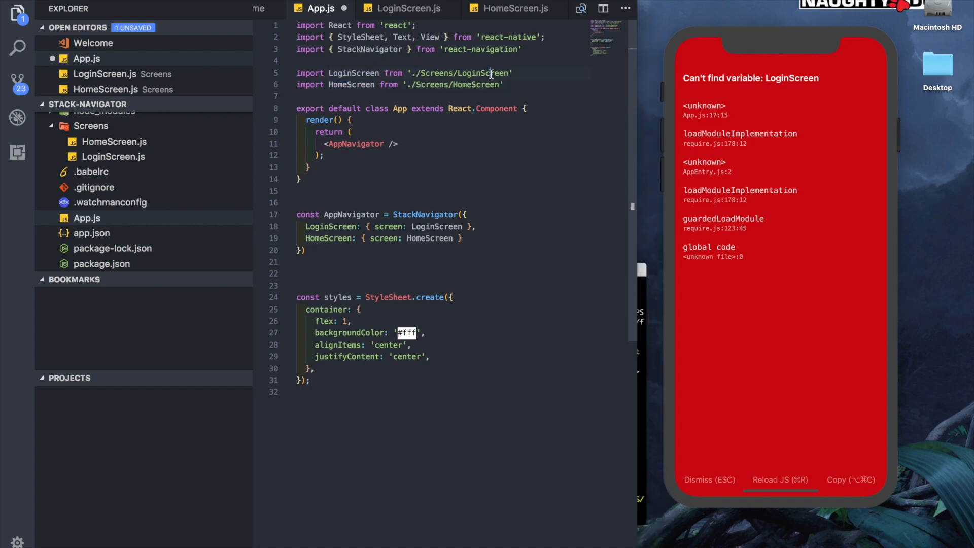
pyautogui.doubleClick(485, 73)
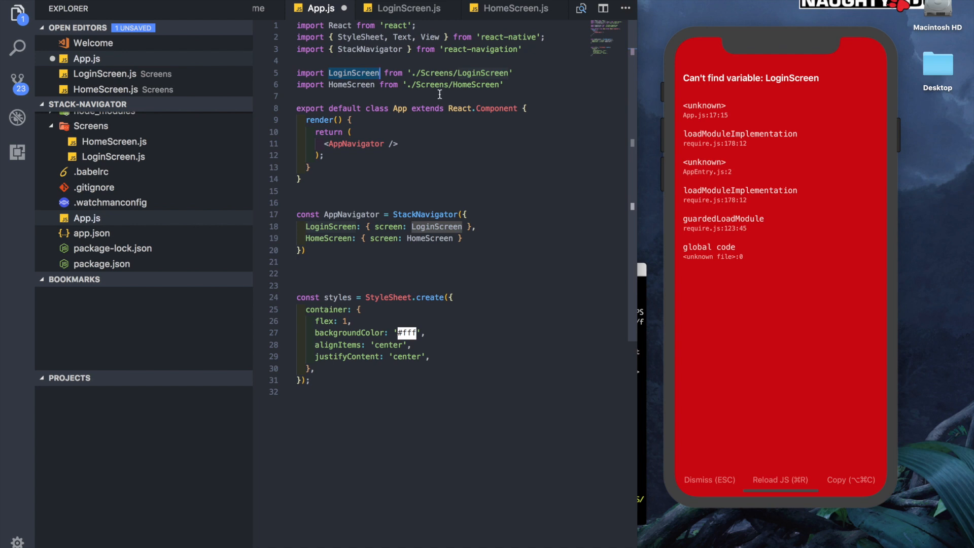
pyautogui.moveTo(476, 85)
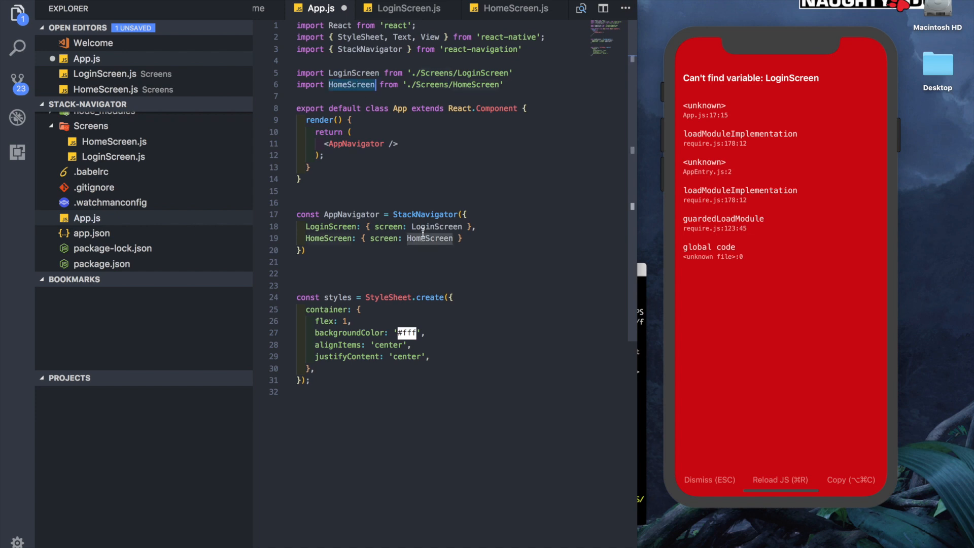
# Review the LoginScreen and HomeScreen route screen references in the StackNavigator
pyautogui.click(436, 226)
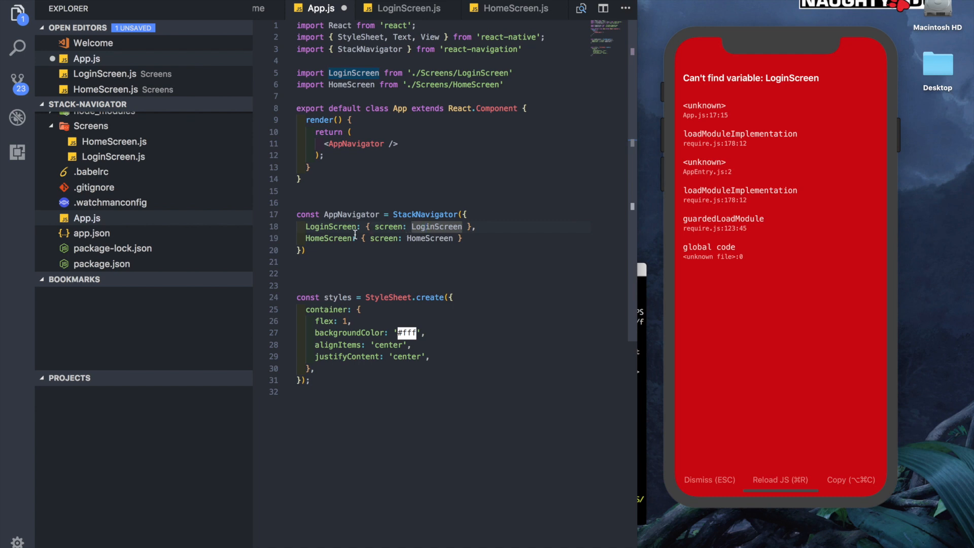
pyautogui.moveTo(328, 226)
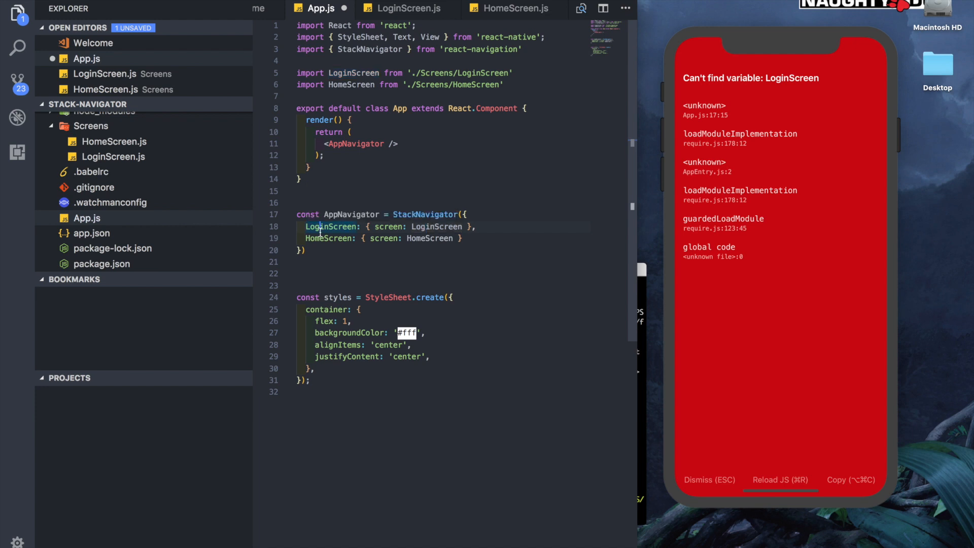
pyautogui.click(320, 241)
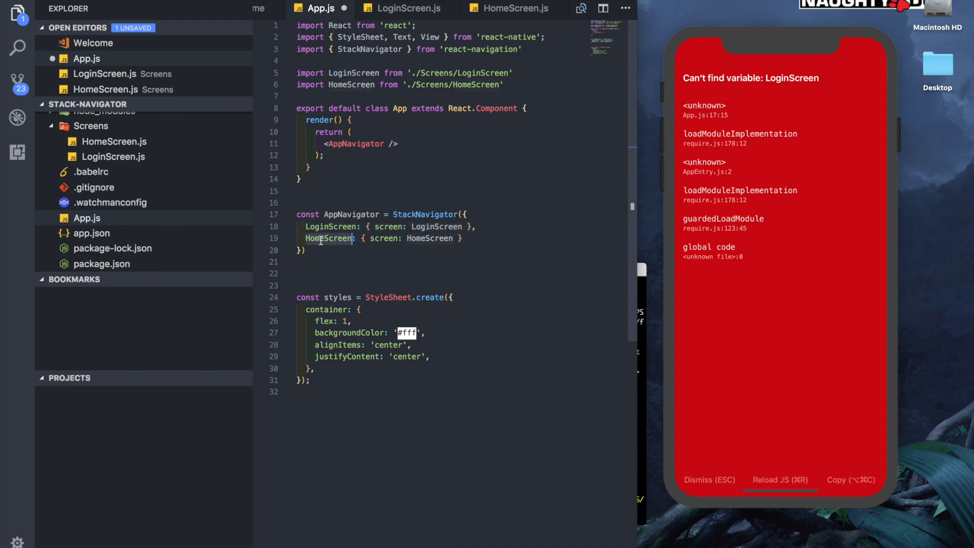
pyautogui.moveTo(329, 237)
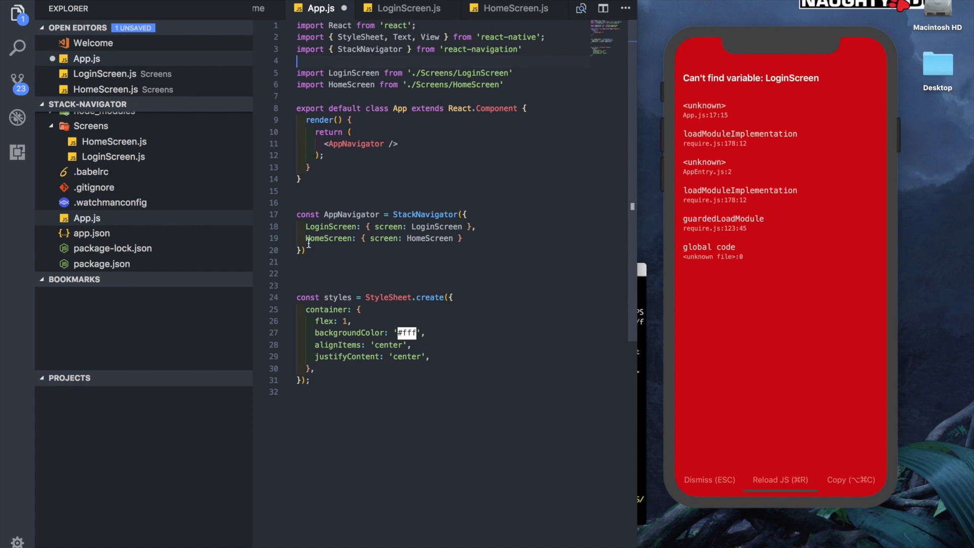
pyautogui.doubleClick(330, 226)
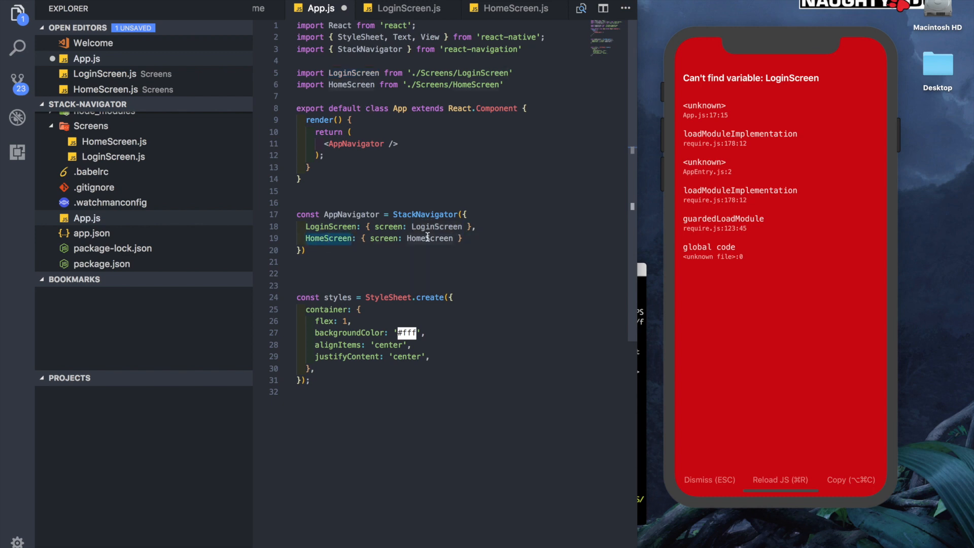
pyautogui.doubleClick(430, 238)
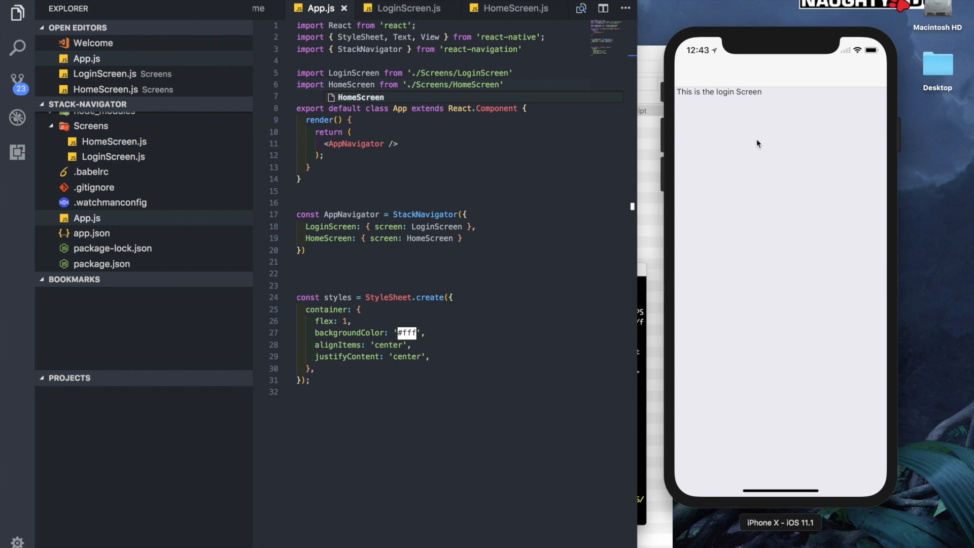
pyautogui.moveTo(374, 32)
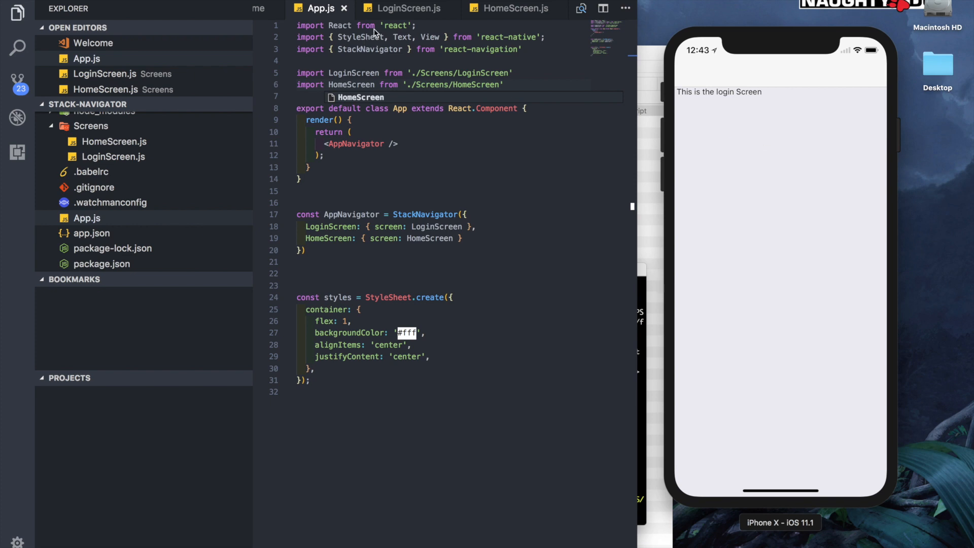
# In LoginScreen.js, import Button and add a <Button> titled "Go To the home screen"
pyautogui.click(406, 8)
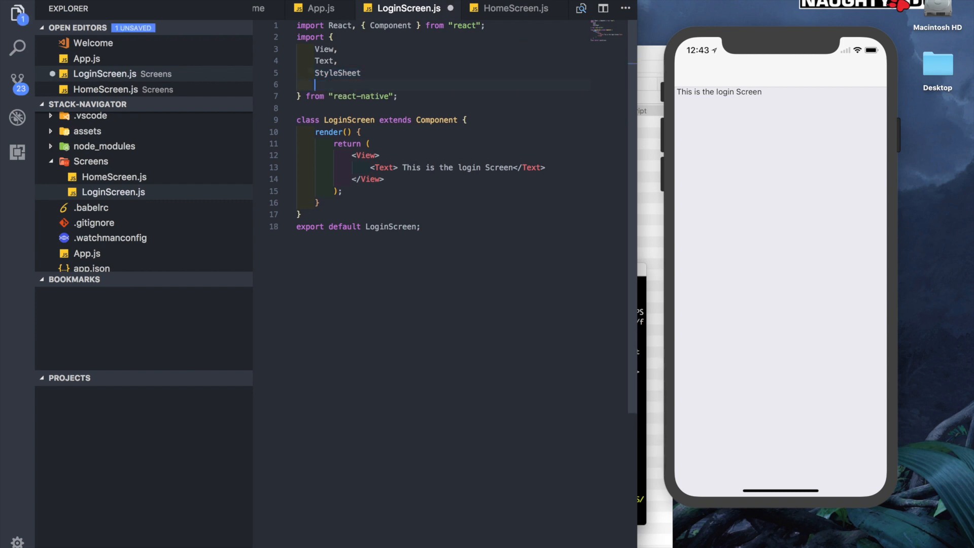
pyautogui.write('Button')
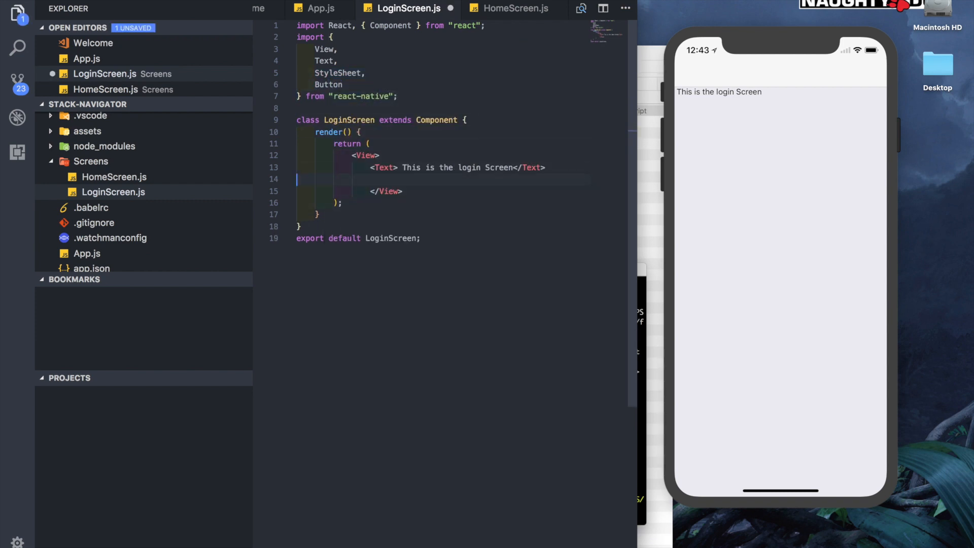
pyautogui.write('<Button on/>')
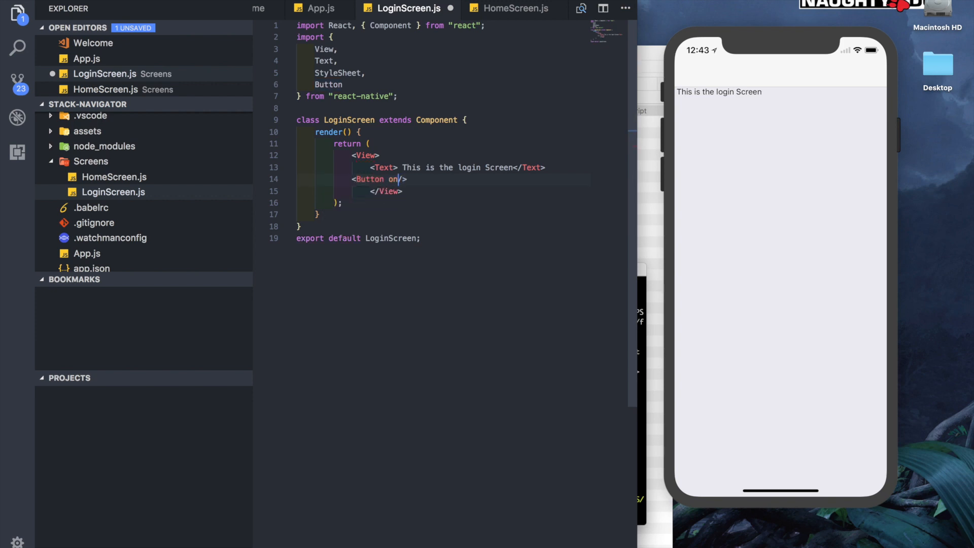
pyautogui.write('Press=')
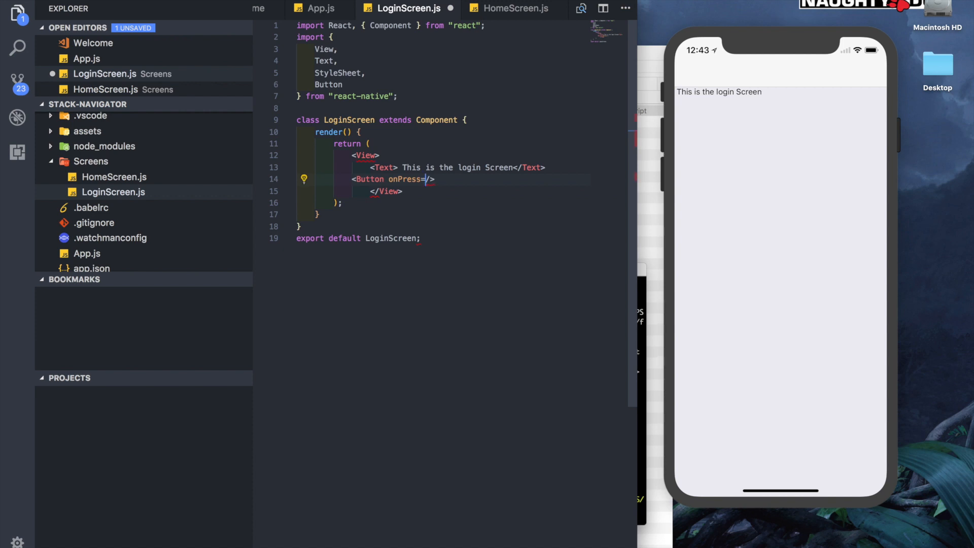
pyautogui.write('{} title=')
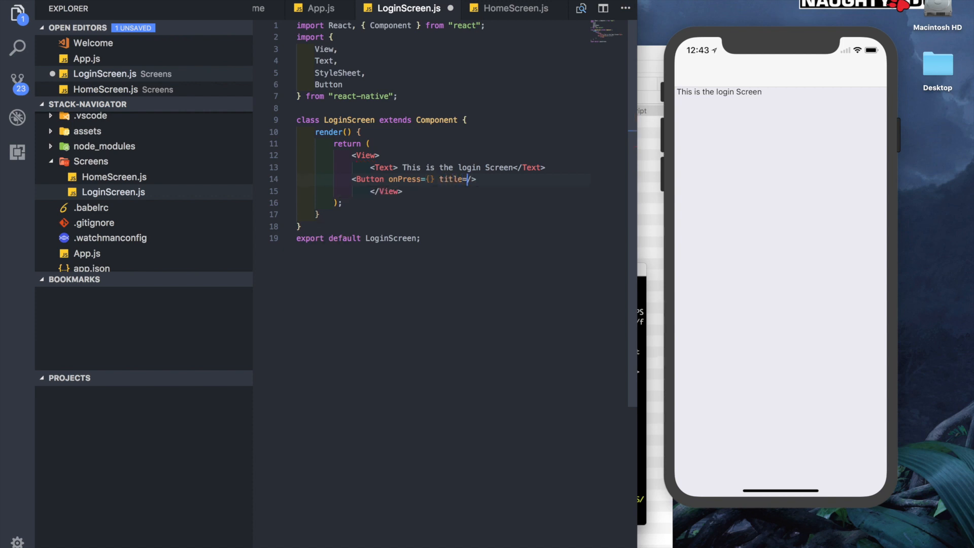
pyautogui.write('"')
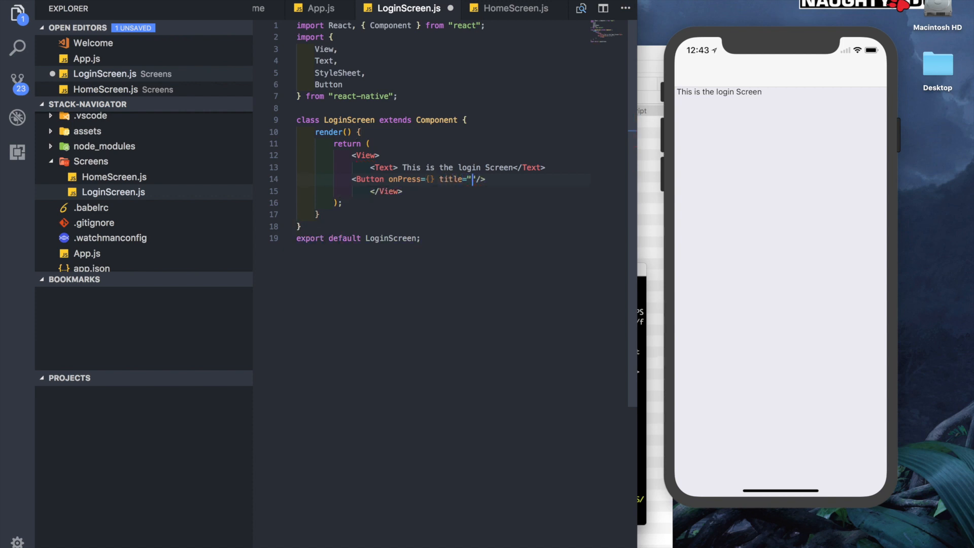
pyautogui.write('Go To the hom')
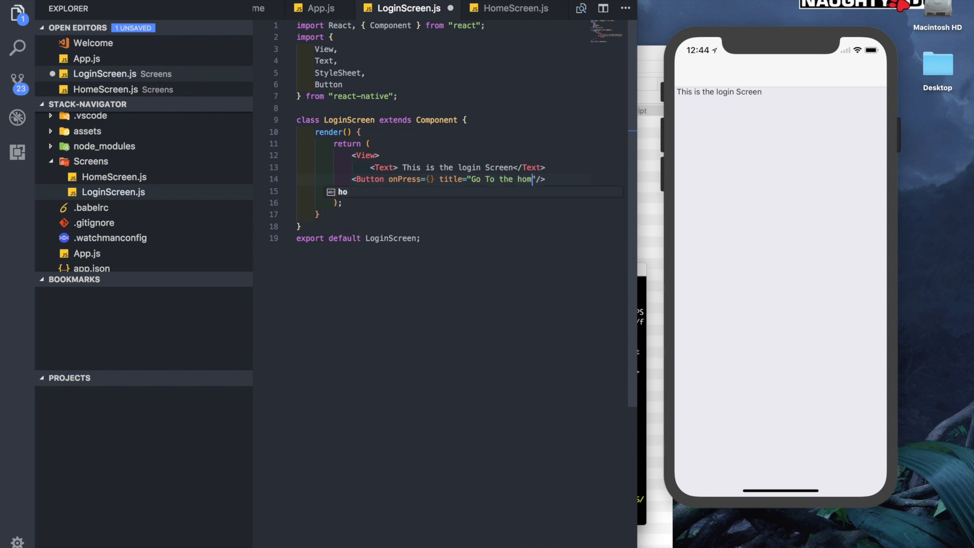
pyautogui.write('screen')
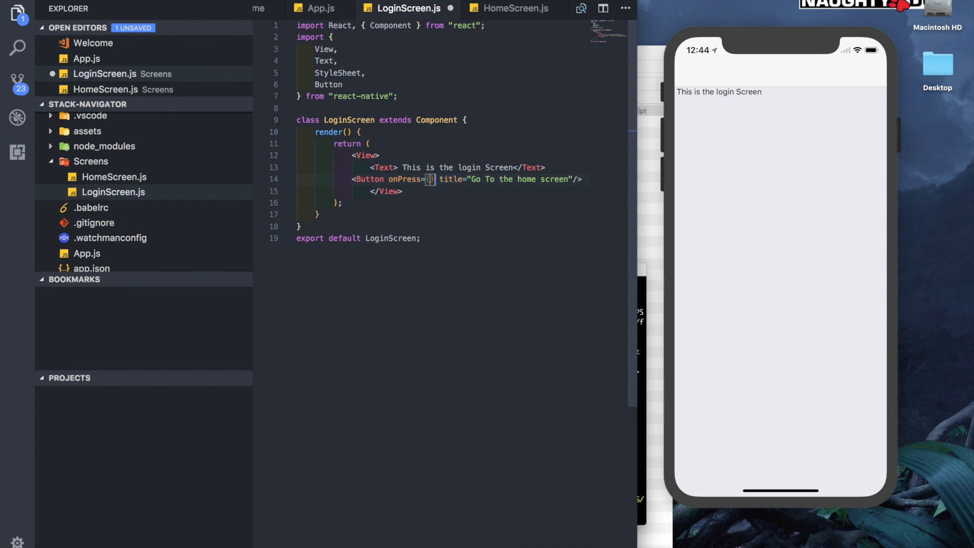
# Give the button onPress={() => this.props.navigation.navigate('HomeScreen')}
pyautogui.write('=>')
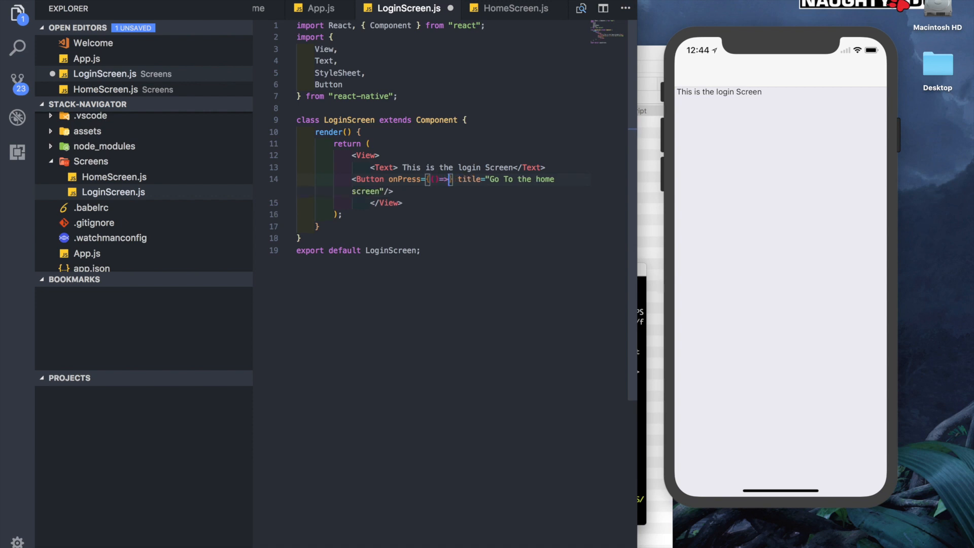
pyautogui.write('this.props.navigation.navig')
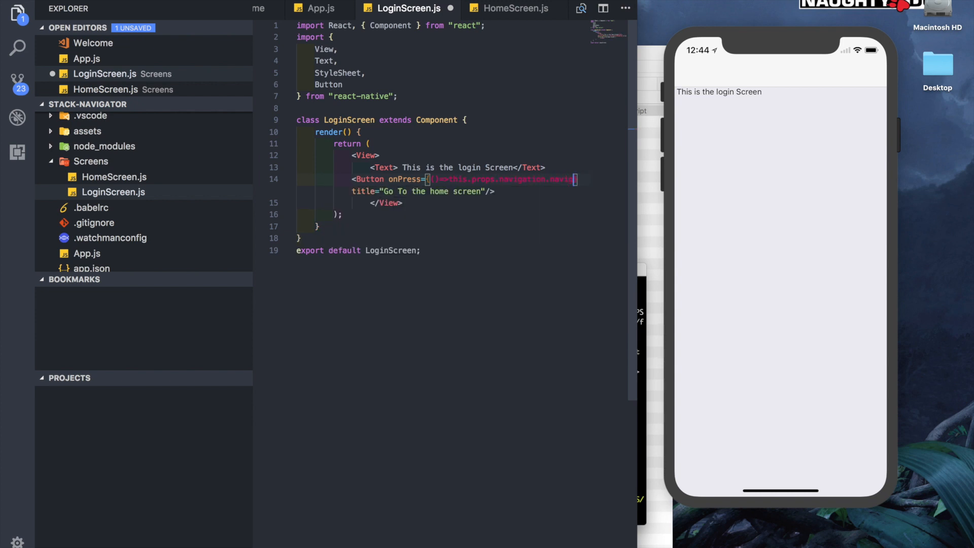
pyautogui.write("HomeScreen')}")
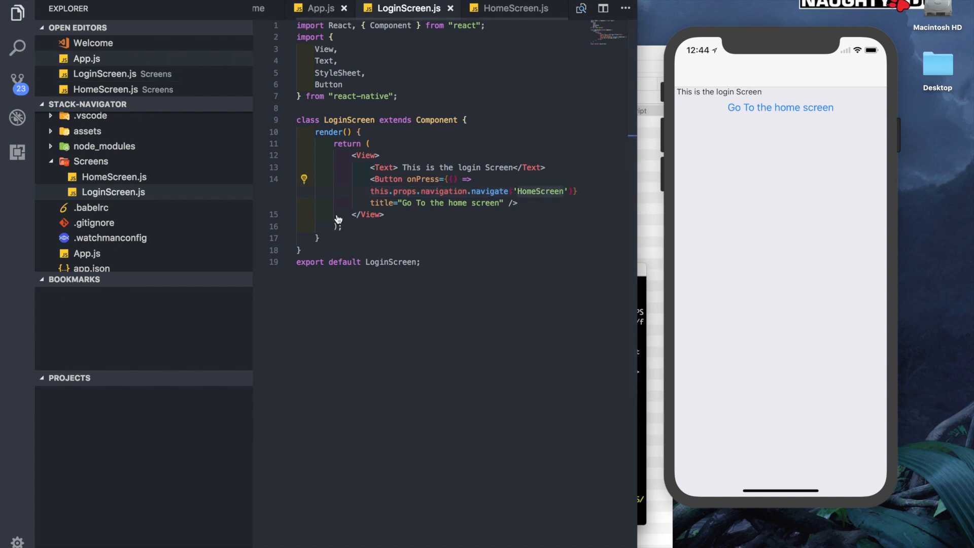
# In the simulator, tap 'Go To the home screen' to reach Home, then go back to login
pyautogui.click(321, 8)
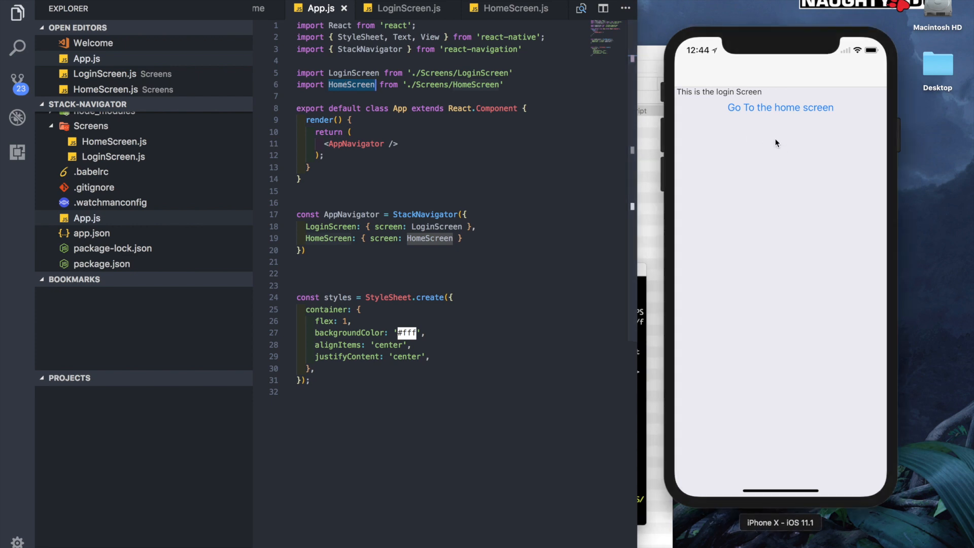
pyautogui.click(780, 107)
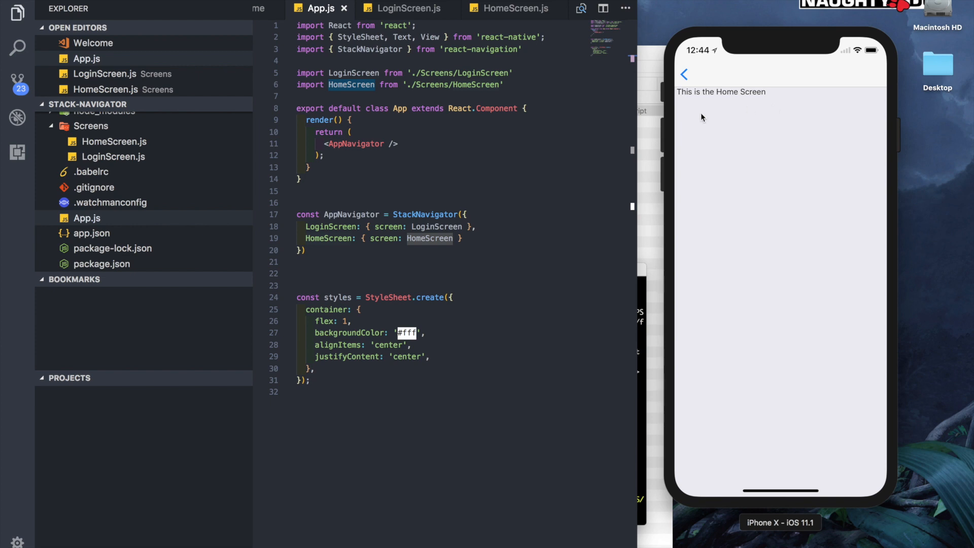
pyautogui.moveTo(687, 78)
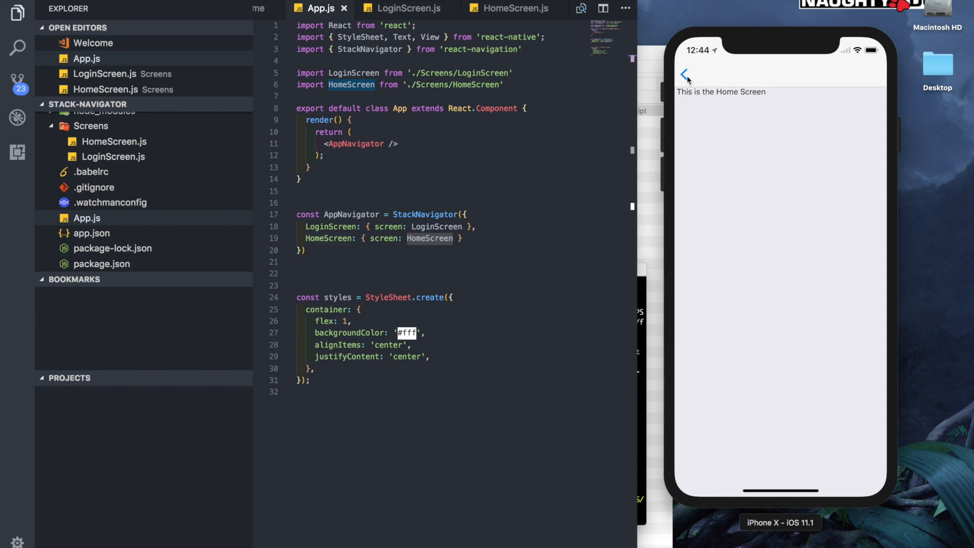
pyautogui.click(683, 74)
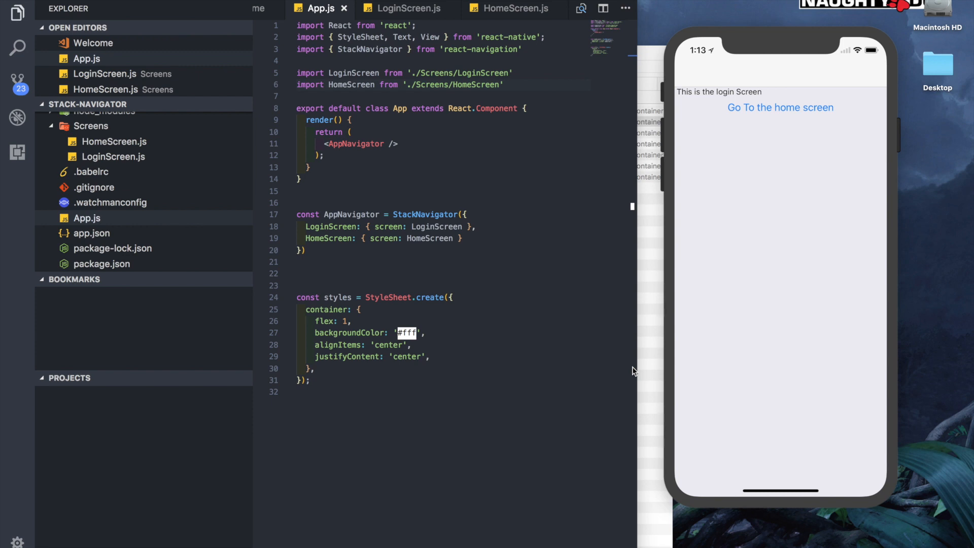
pyautogui.moveTo(968, 441)
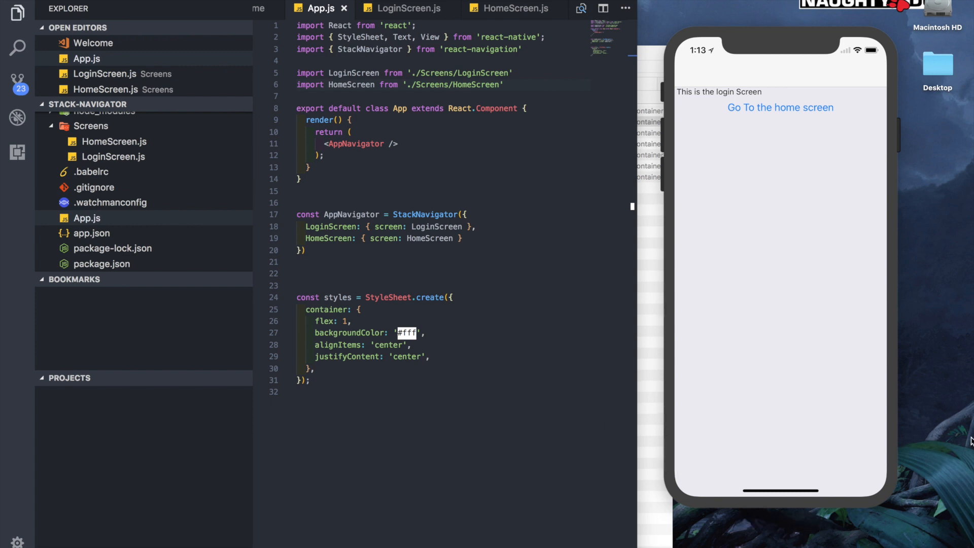